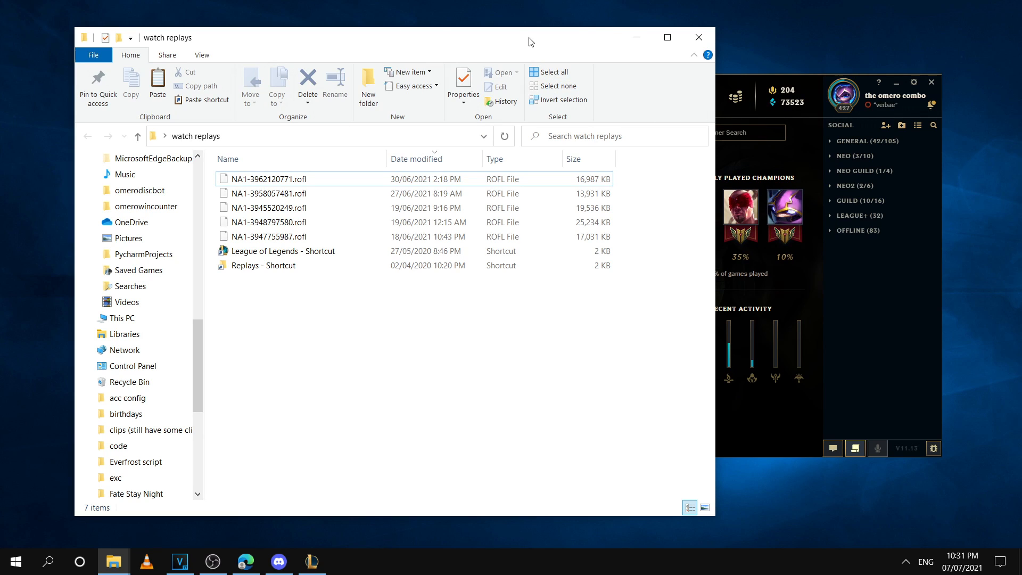
mouse_move(698, 108)
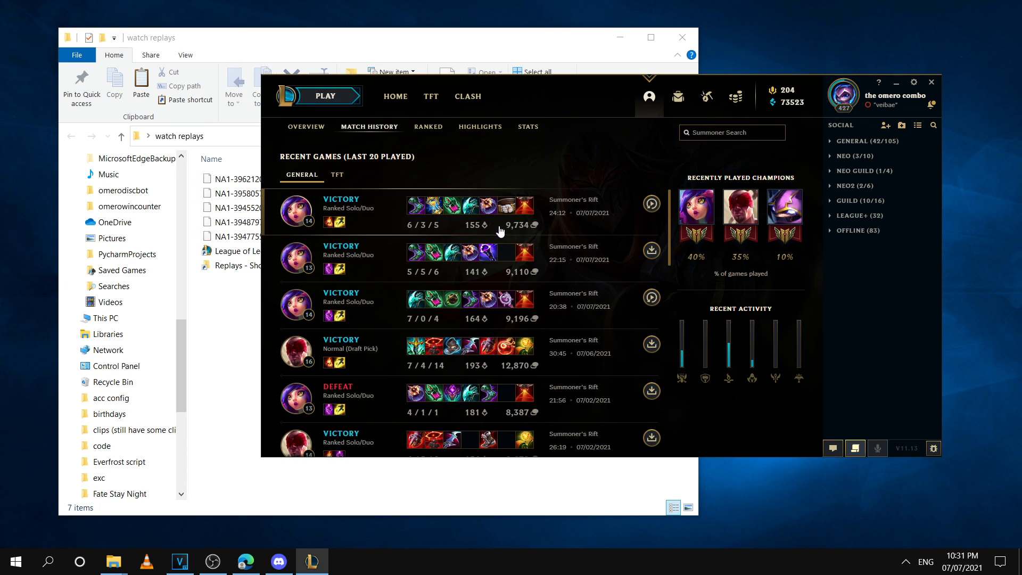
mouse_move(651, 205)
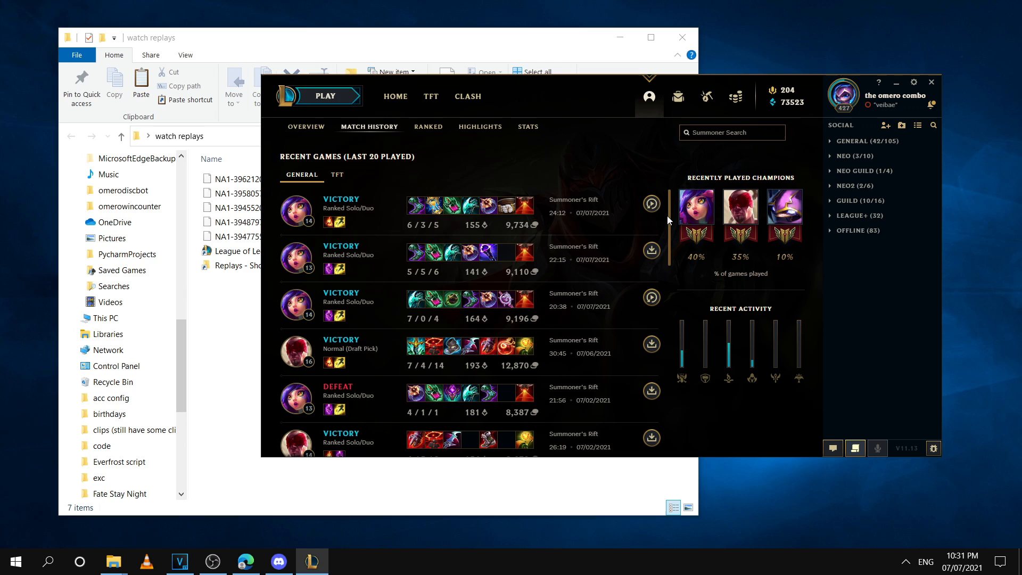
Scroll down the League client's Match History to see older games.
scroll(down, 3)
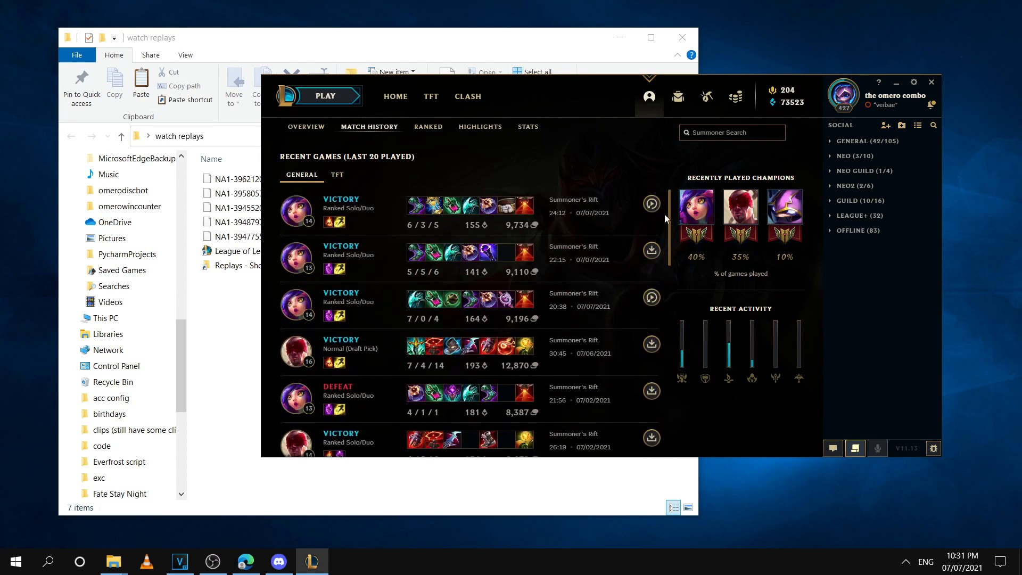
scroll(down, 3)
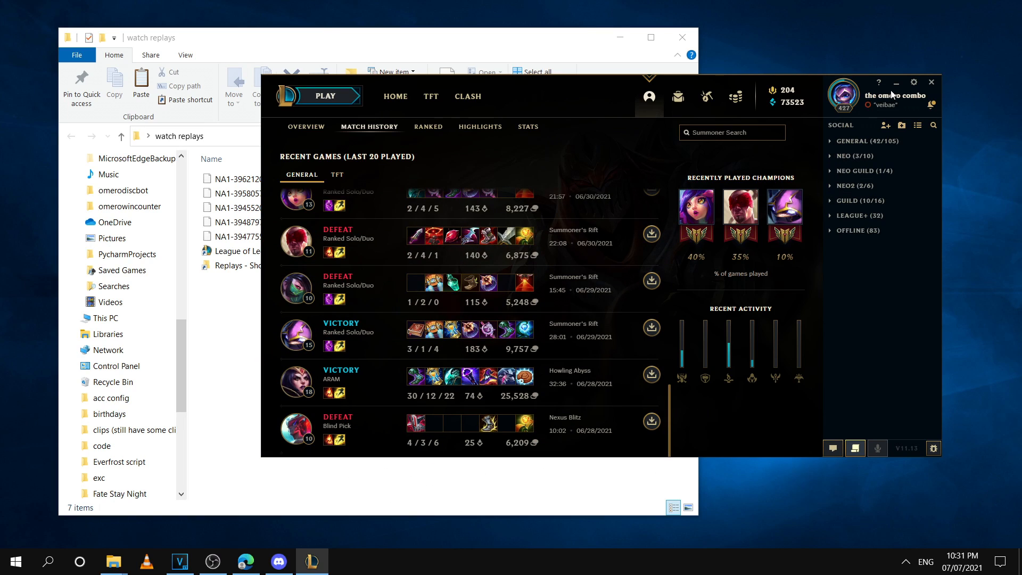
mouse_move(897, 90)
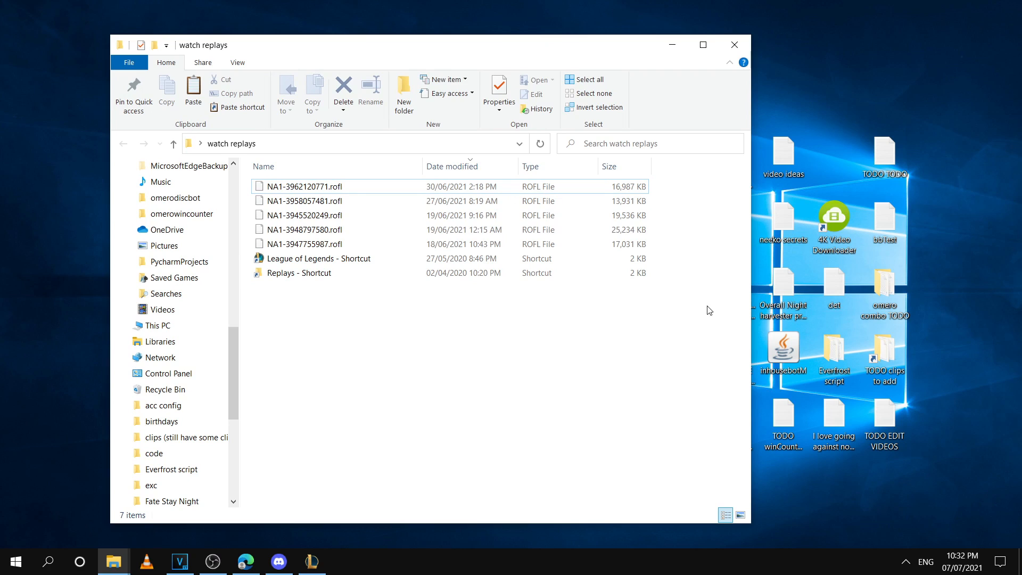
mouse_move(525, 377)
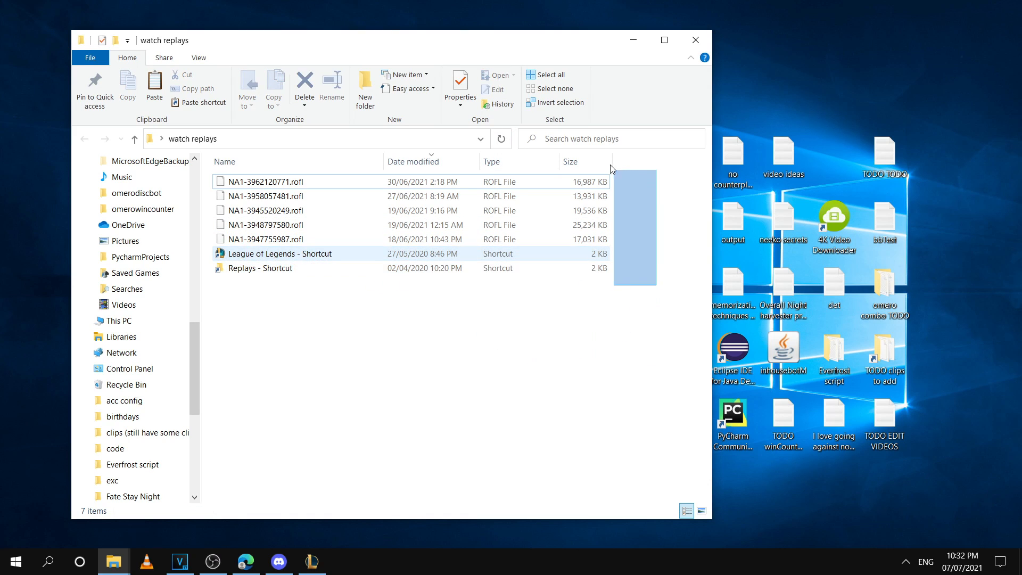
click(650, 297)
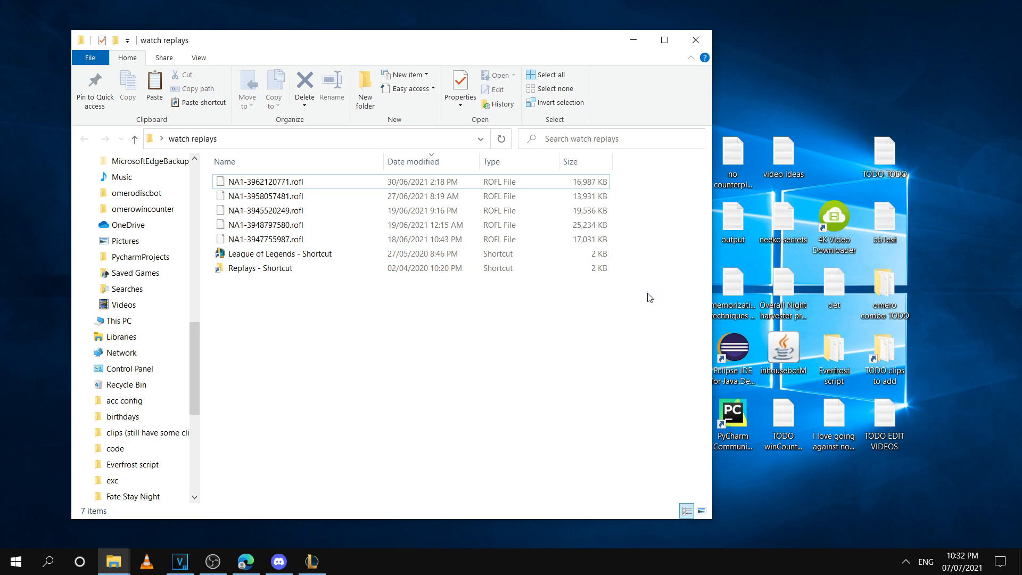
mouse_move(630, 42)
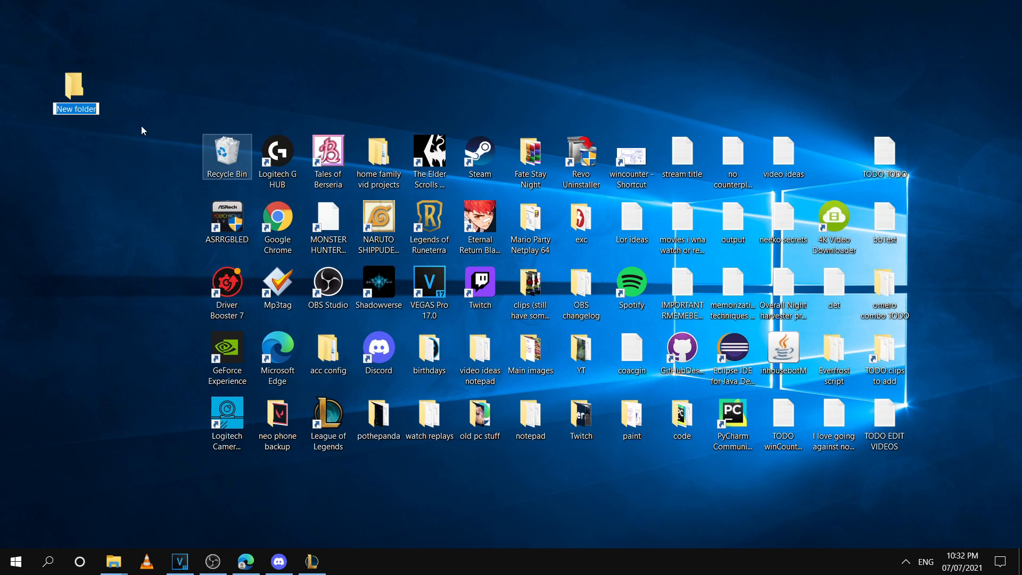
Create the desktop folder 'watch replayss' and restore the League of Legends Game folder window.
right_click(73, 82)
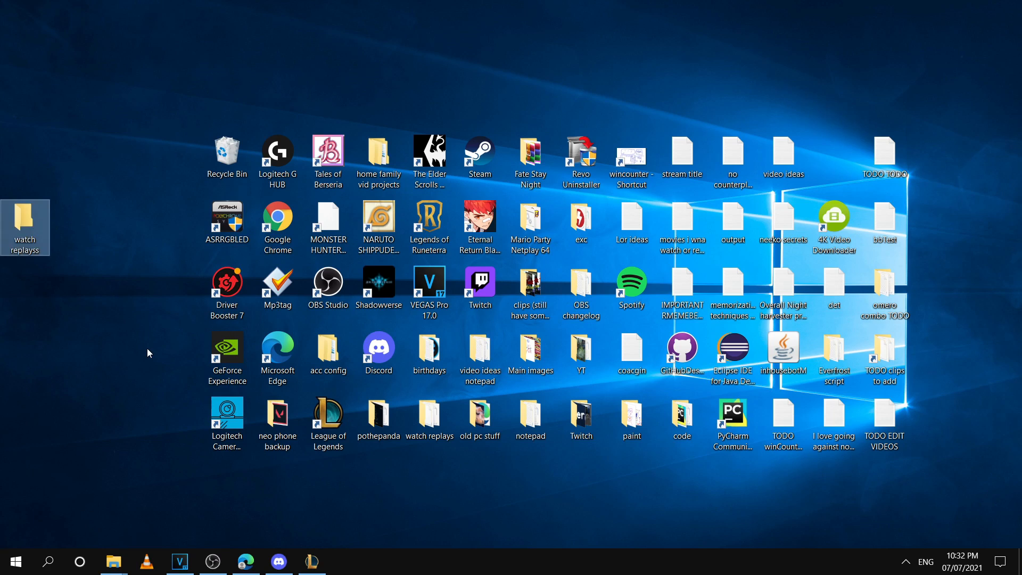
mouse_move(113, 561)
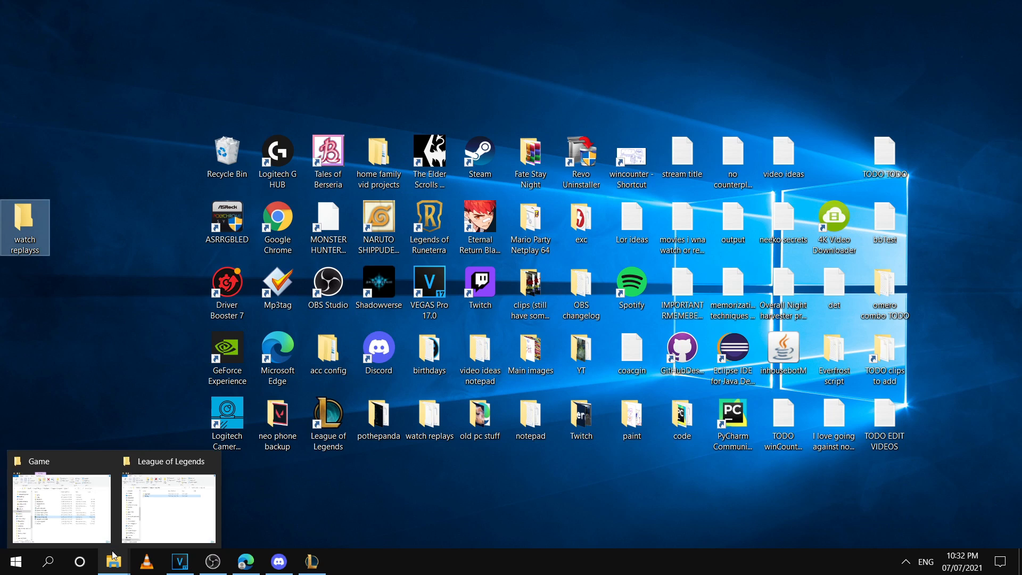
mouse_move(105, 331)
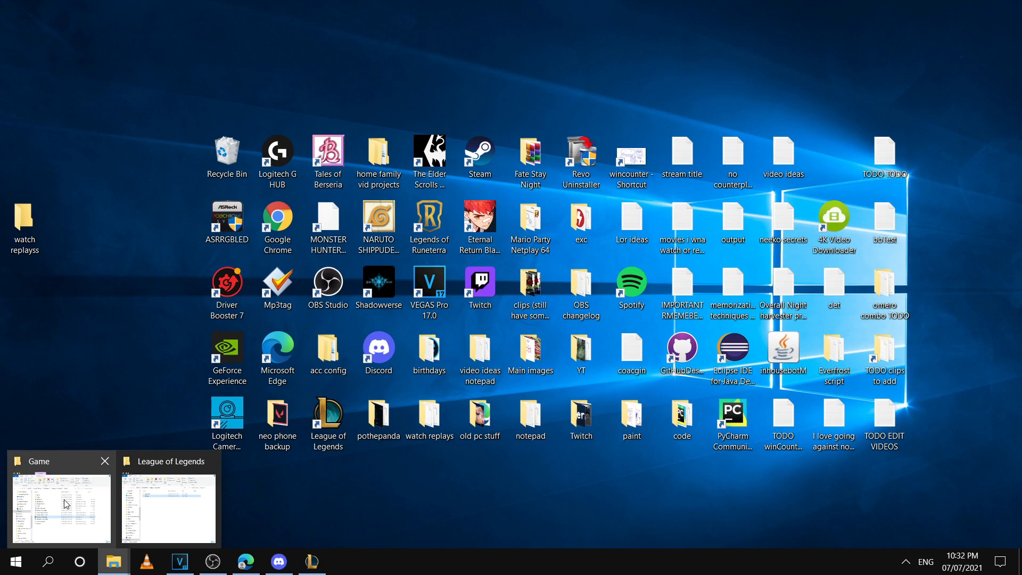
click(62, 507)
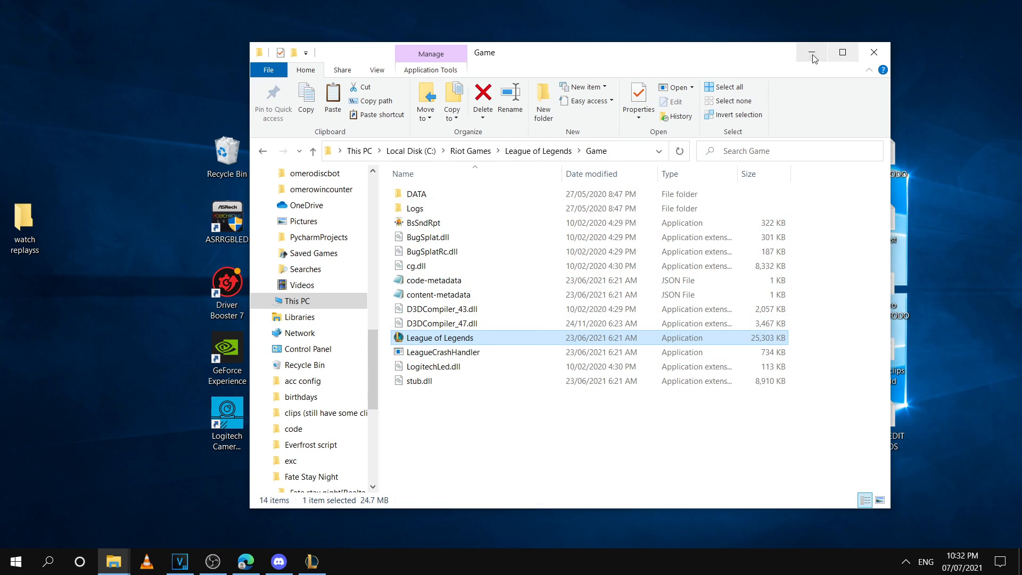
Send a desktop shortcut of League of Legends.exe from C:\Riot Games\League of Legends\Game.
click(813, 52)
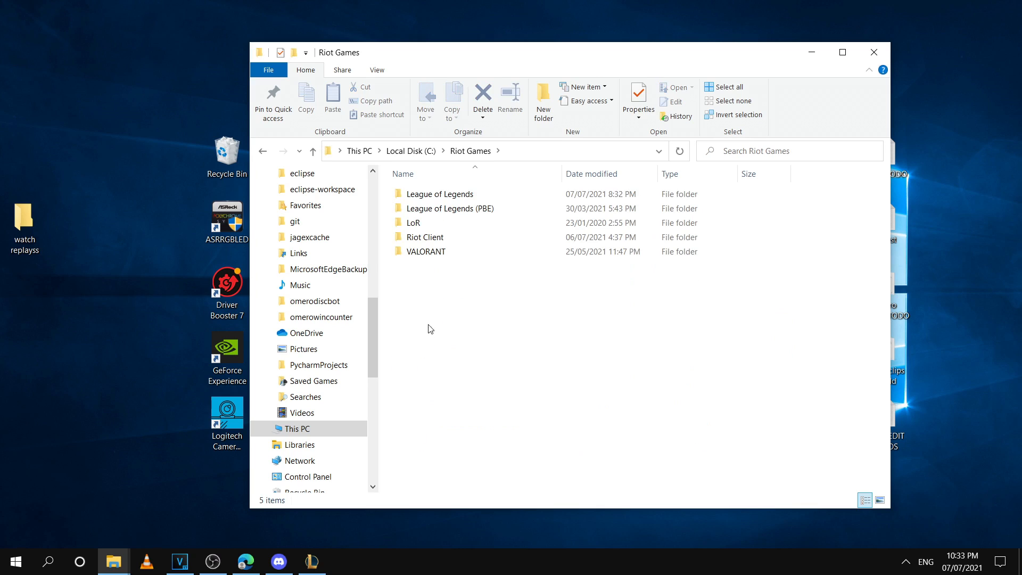
double_click(439, 194)
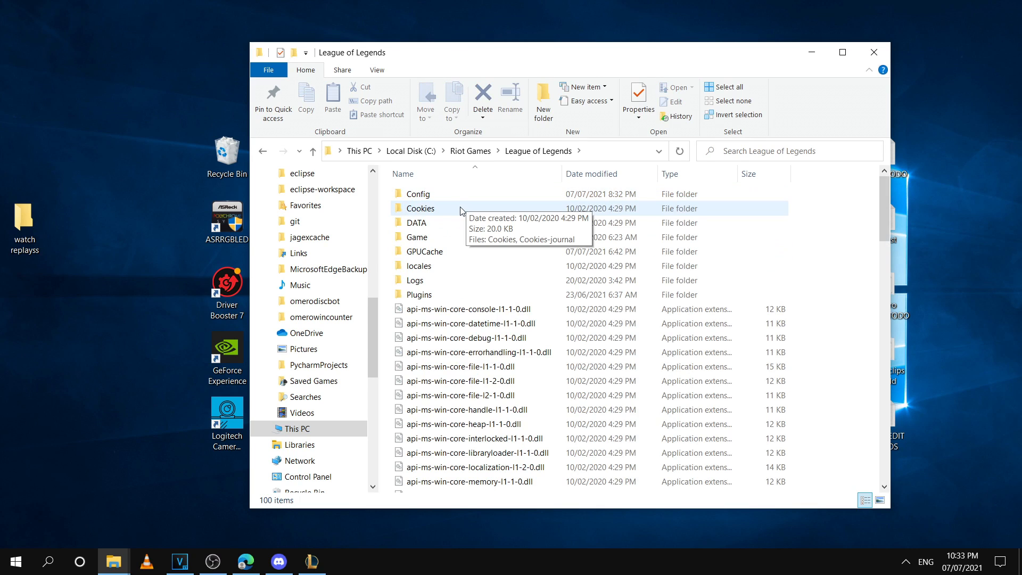
double_click(415, 237)
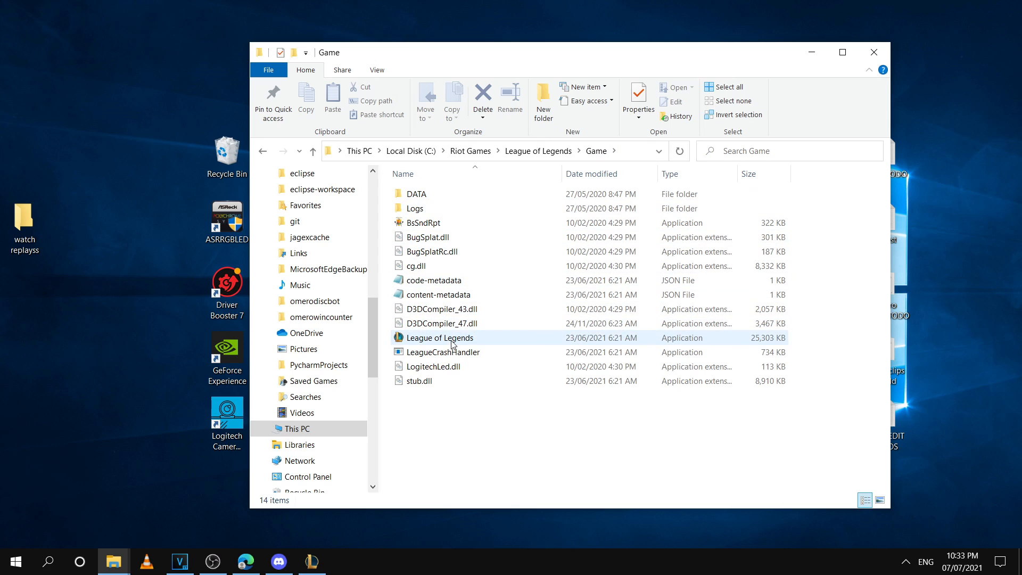
right_click(440, 338)
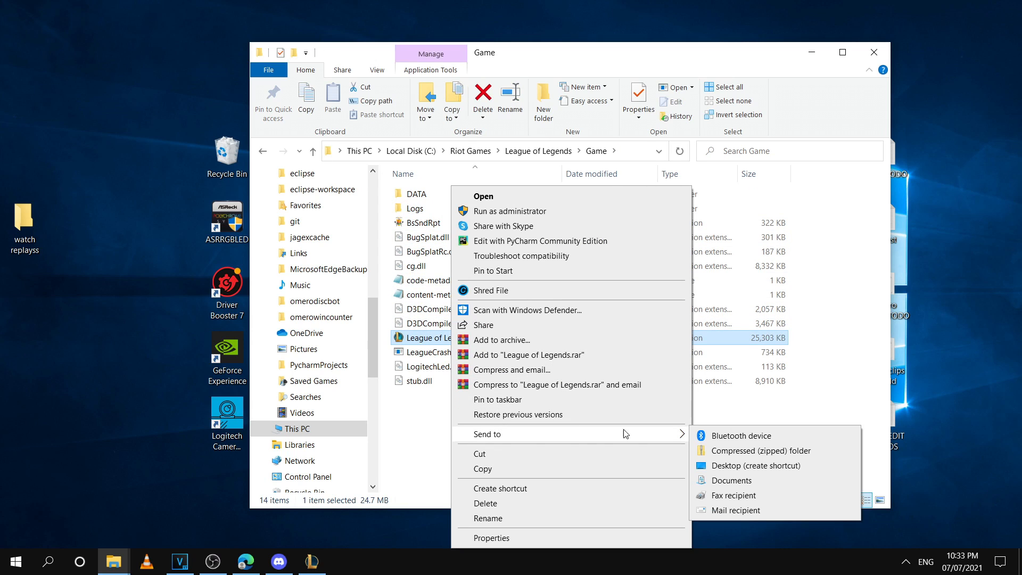
mouse_move(726, 464)
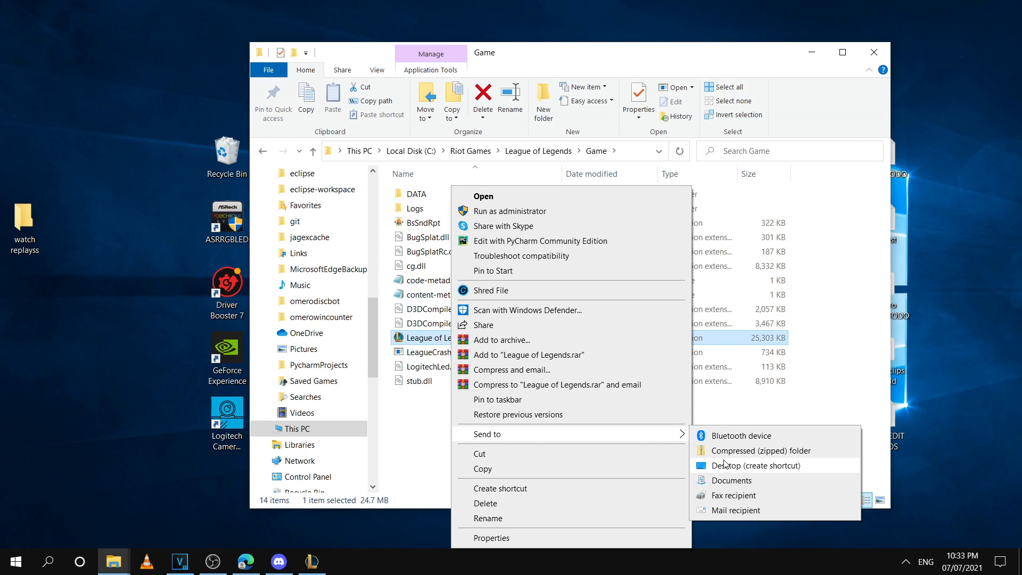
click(756, 465)
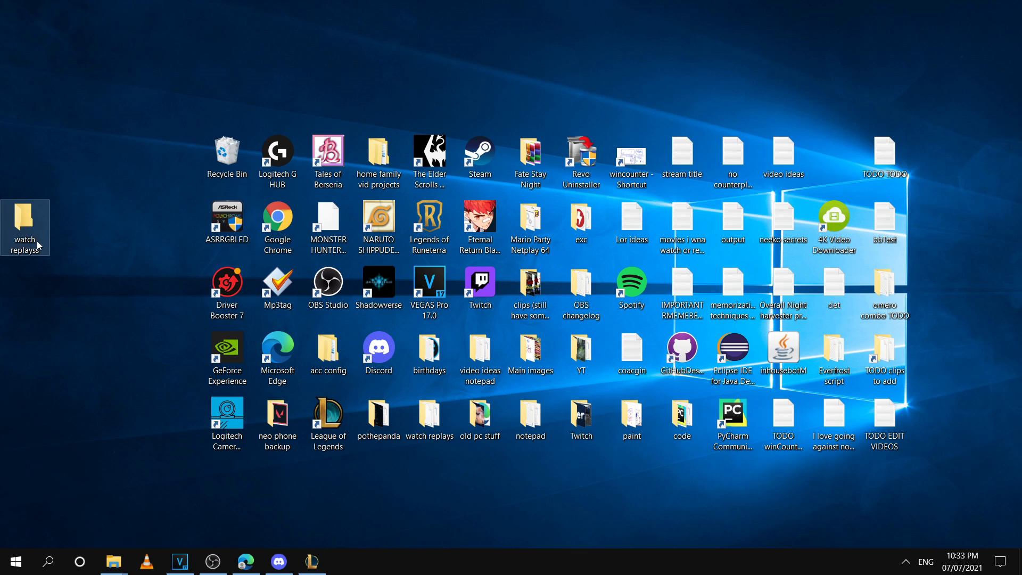
Open watch replayss to check the League of Legends shortcut, then close it.
double_click(25, 217)
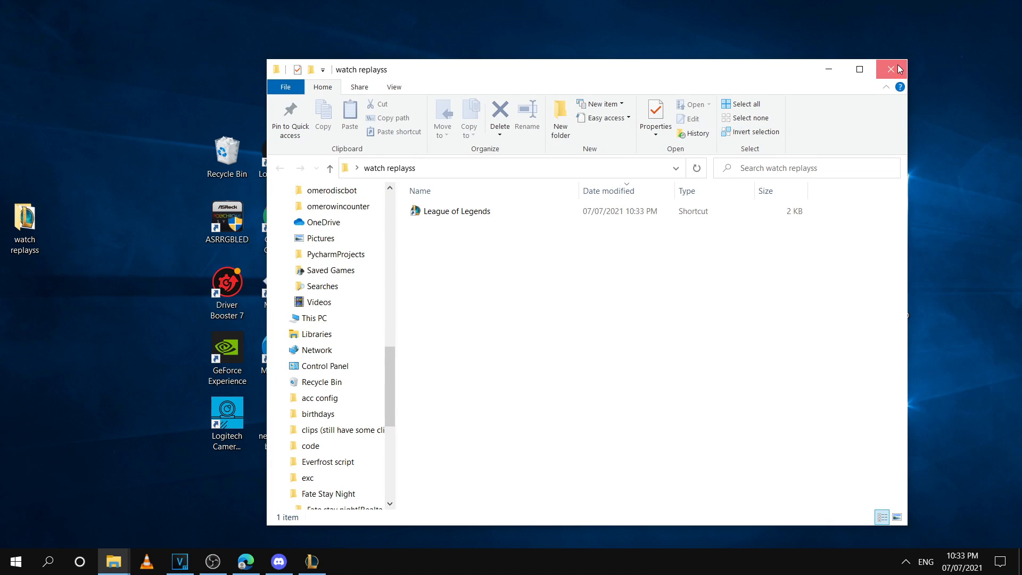
click(889, 70)
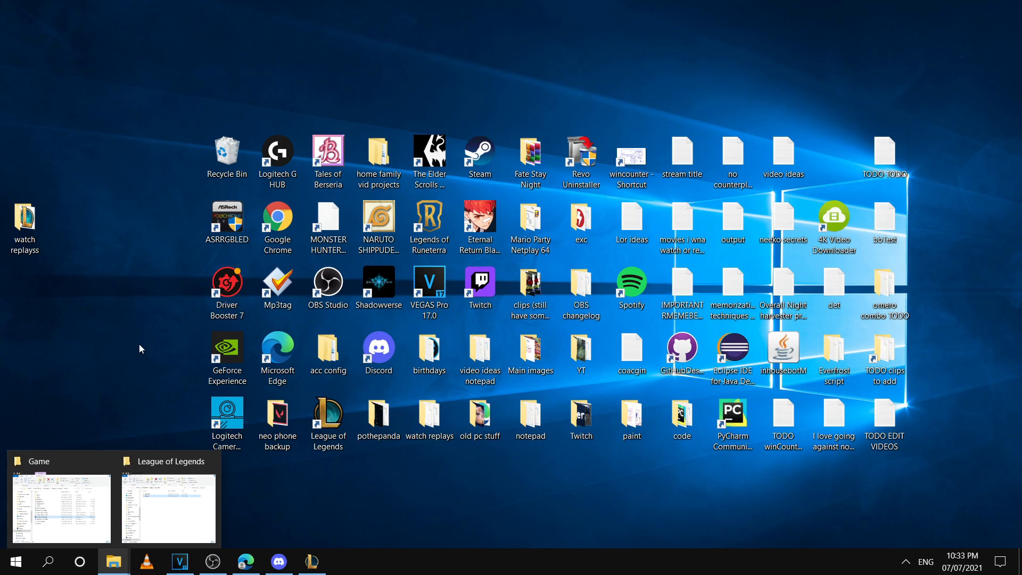
mouse_move(103, 375)
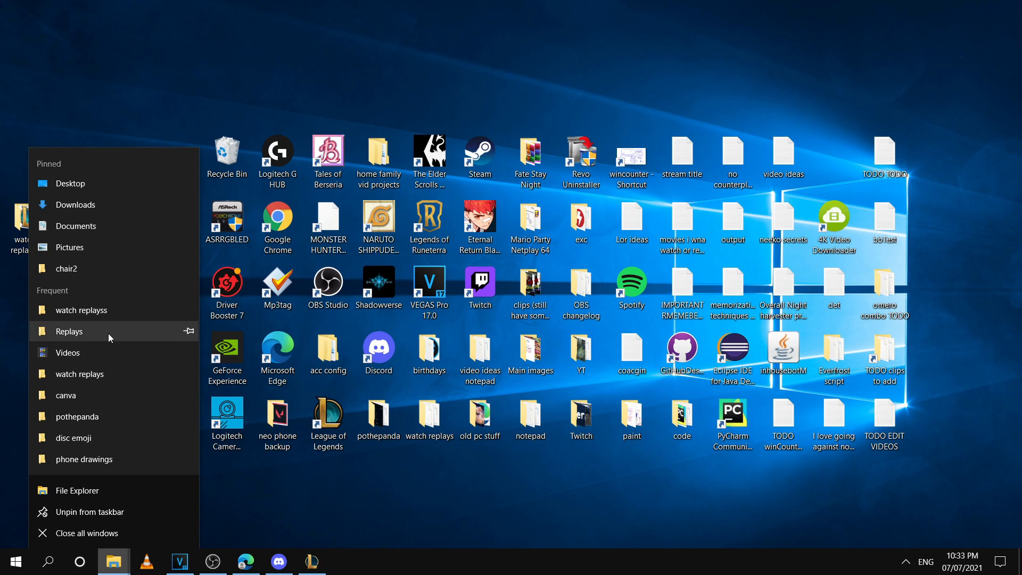
click(69, 331)
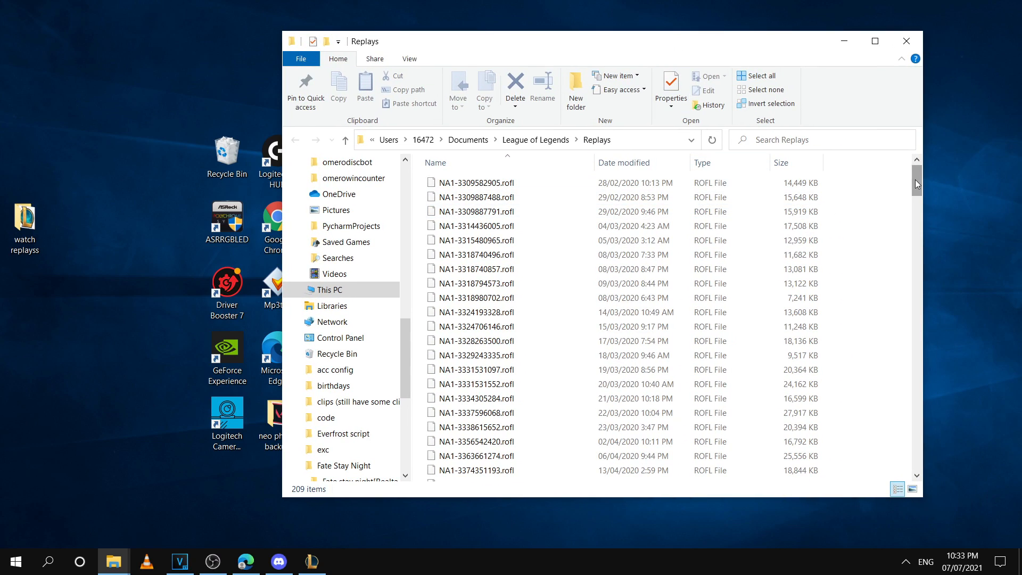
mouse_move(899, 177)
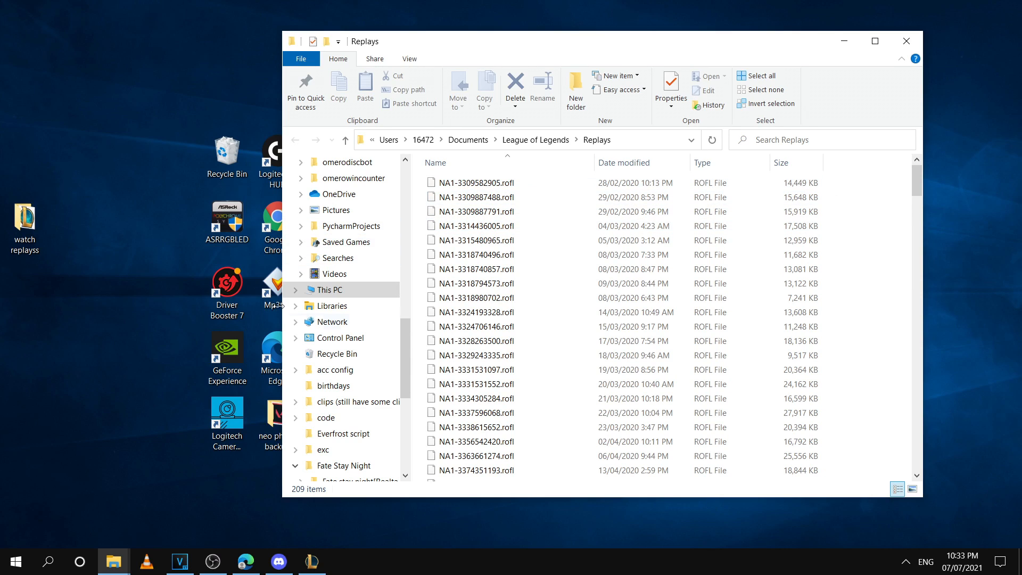
click(312, 562)
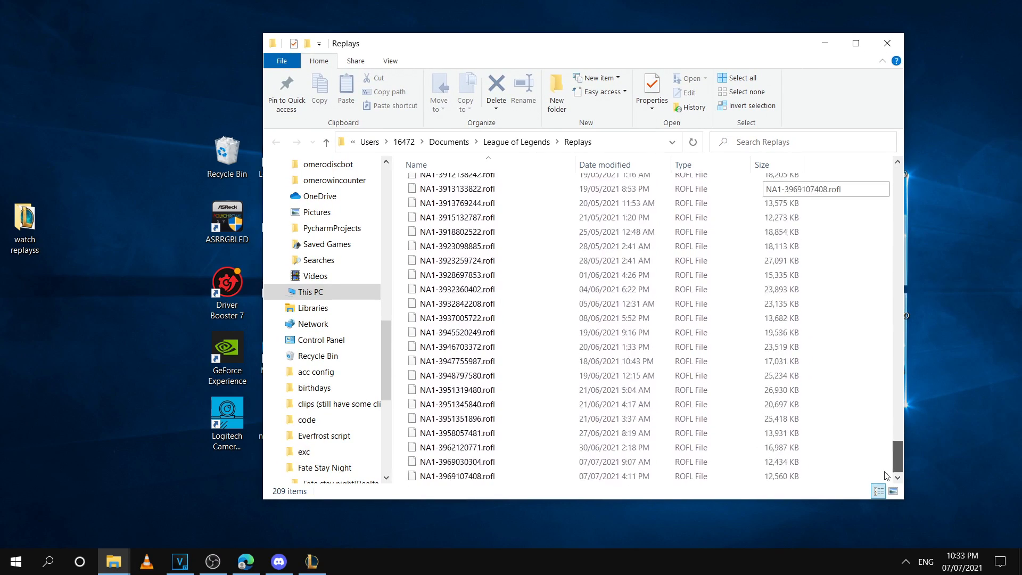
click(416, 164)
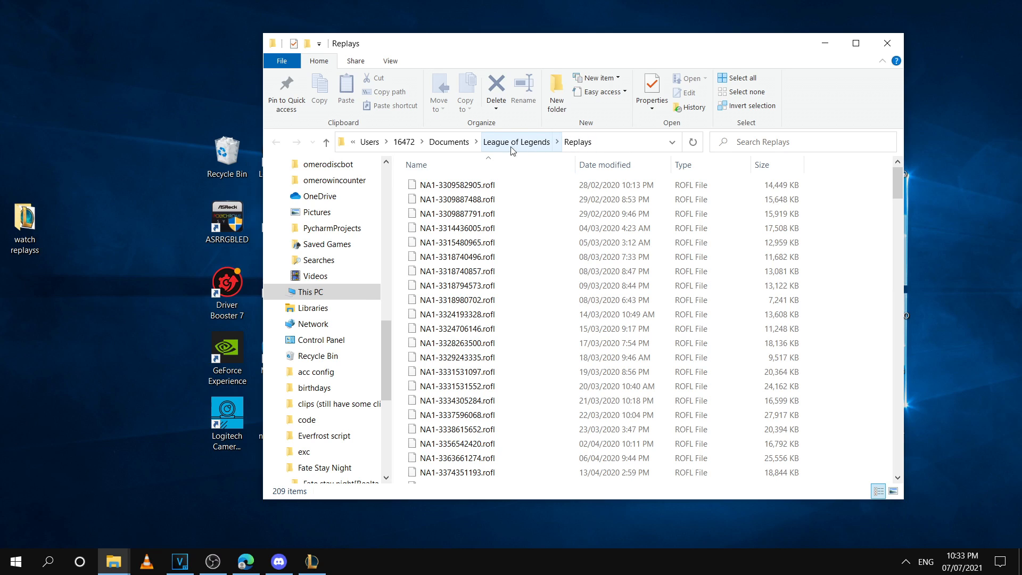
click(311, 562)
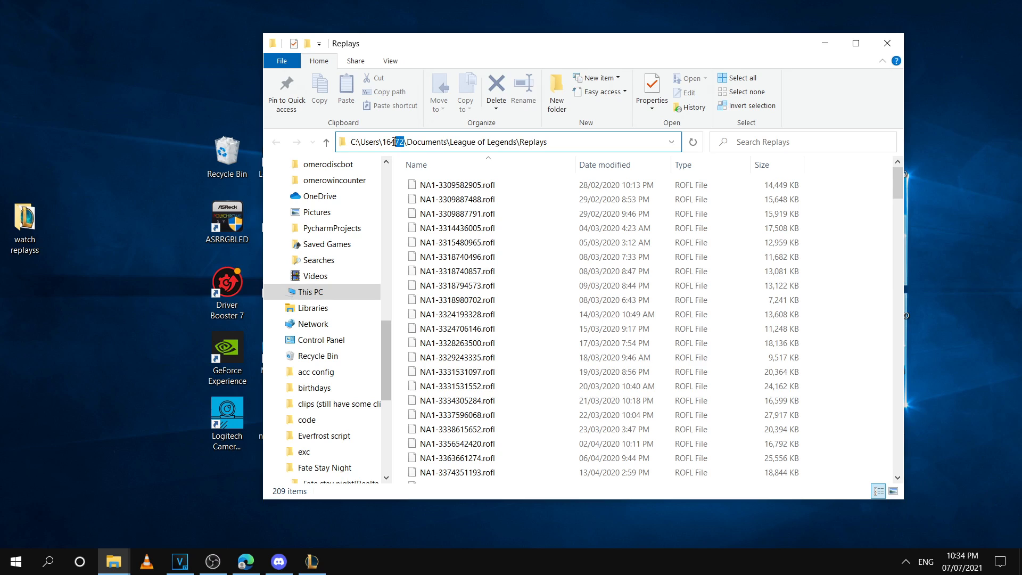
double_click(393, 142)
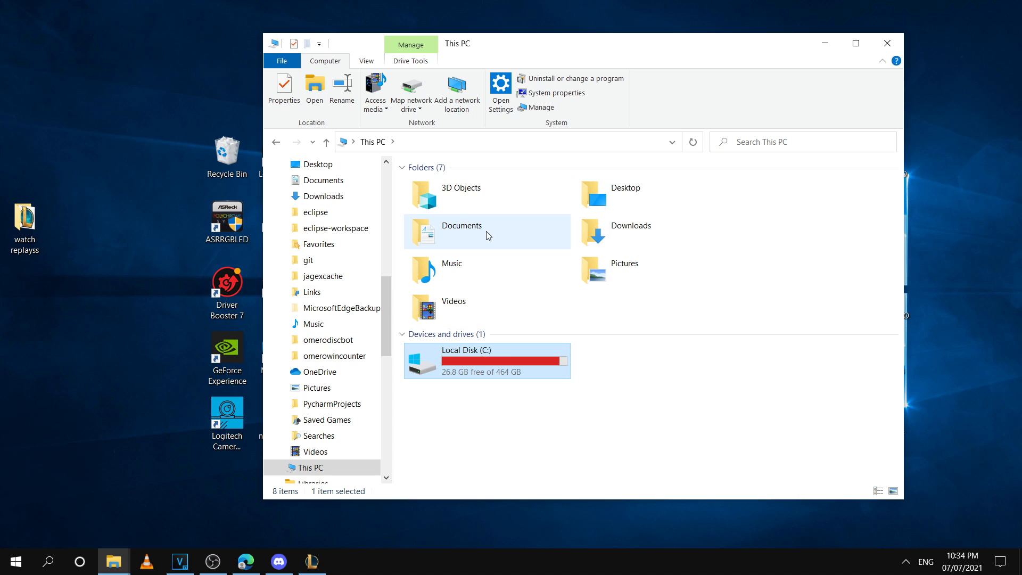
Make a shortcut to Documents\League of Legends\Replays and place it in watch replayss.
double_click(461, 226)
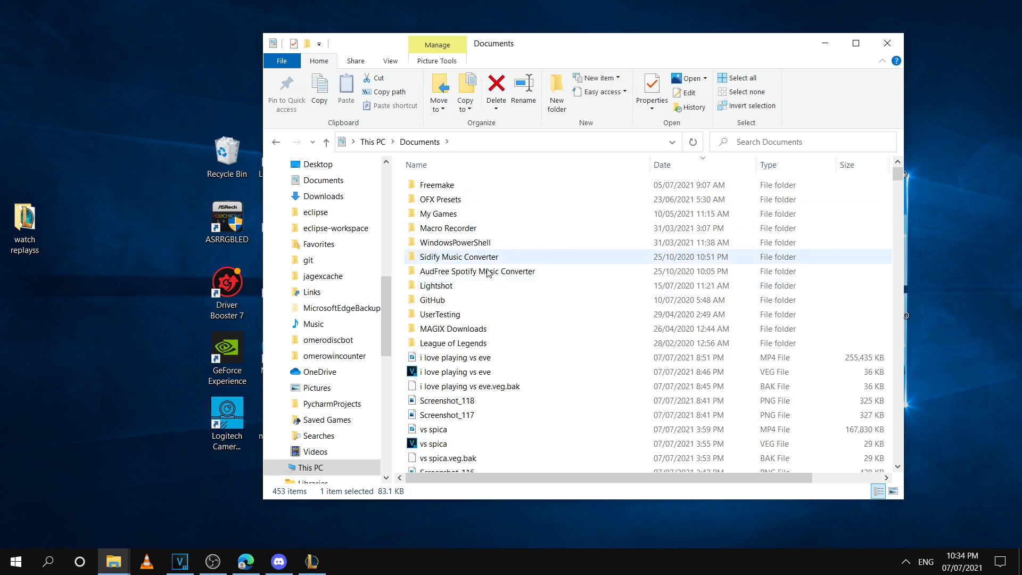
double_click(453, 343)
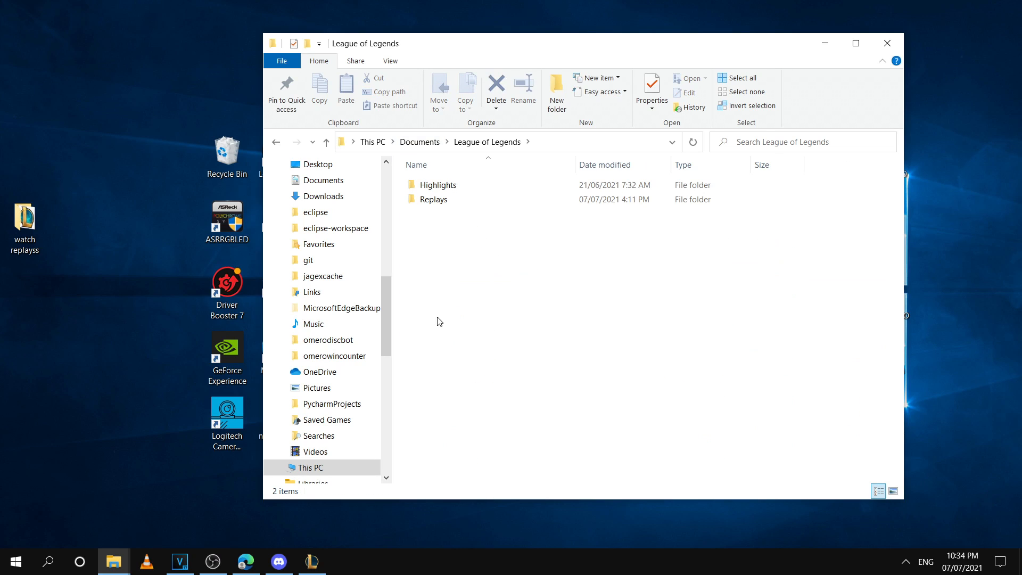
mouse_move(442, 203)
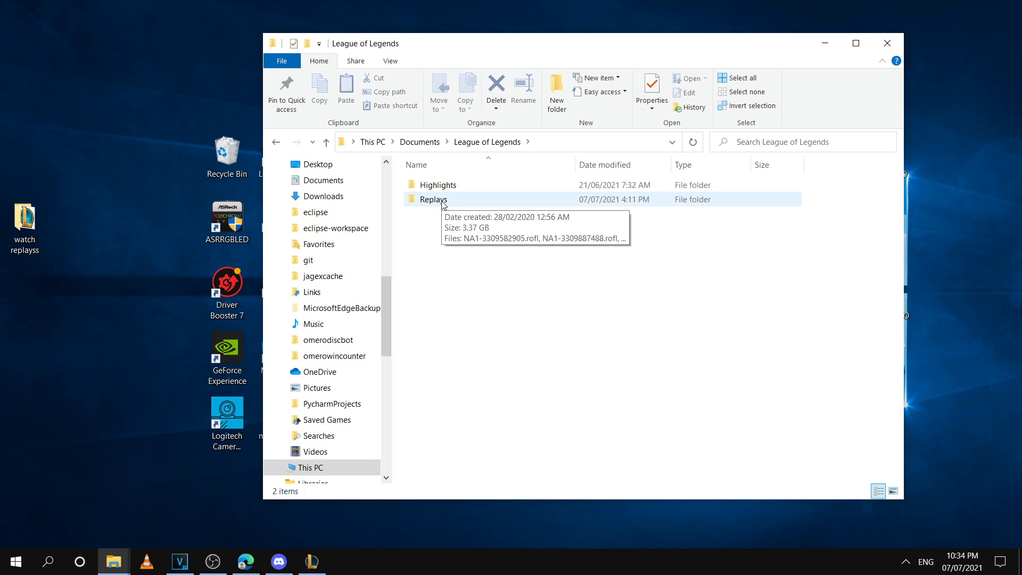
double_click(434, 199)
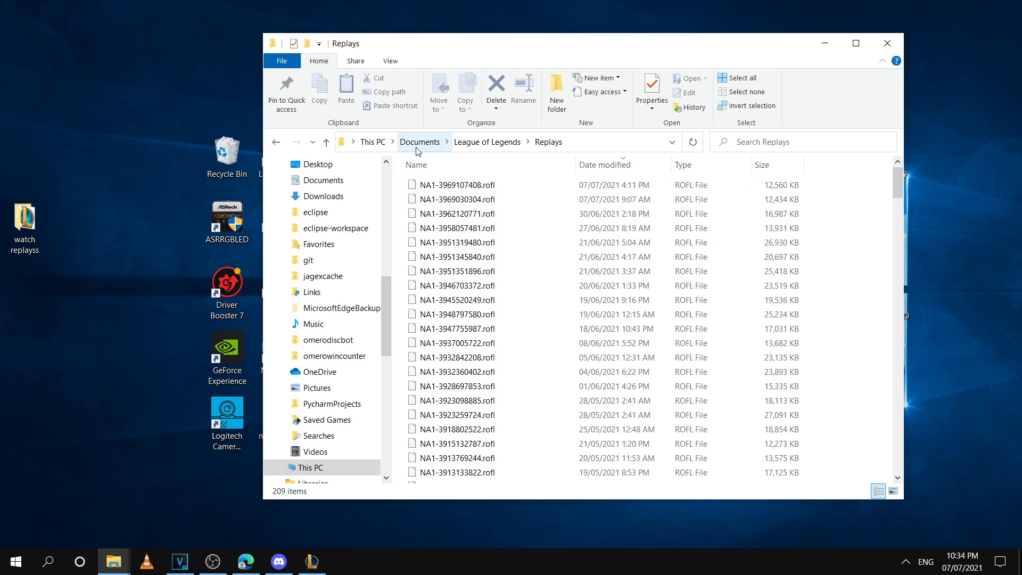
click(420, 141)
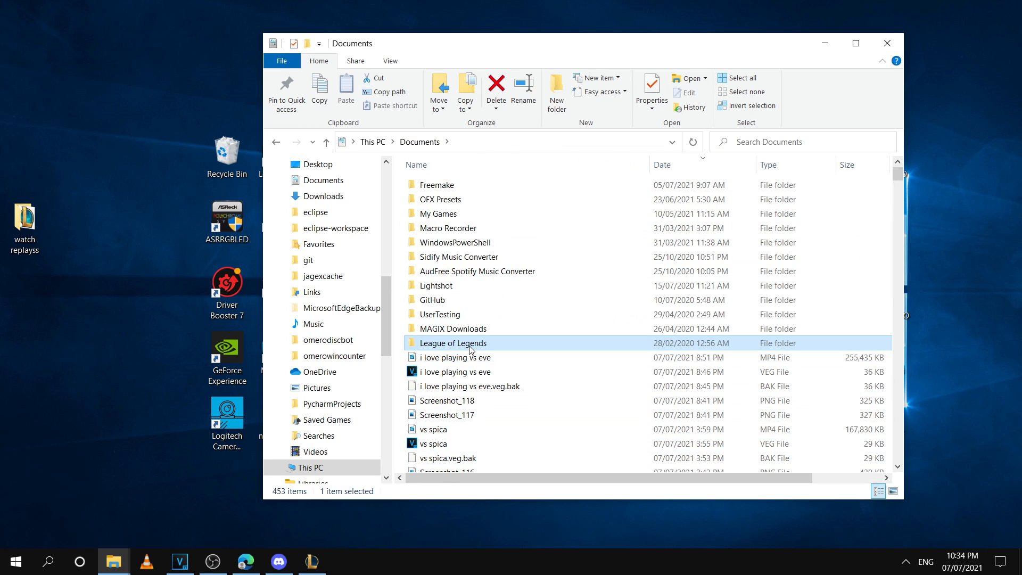
double_click(453, 342)
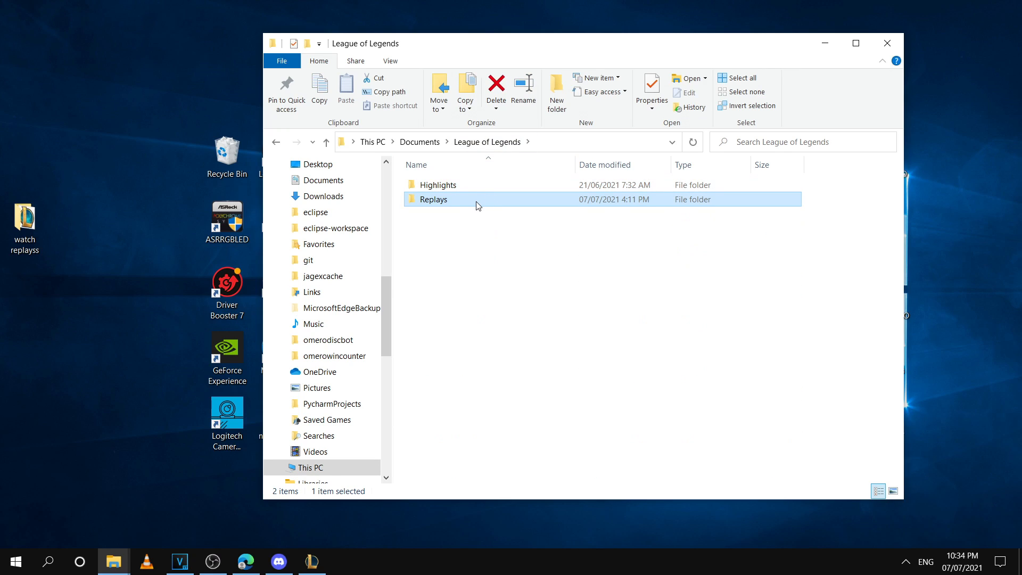
right_click(433, 199)
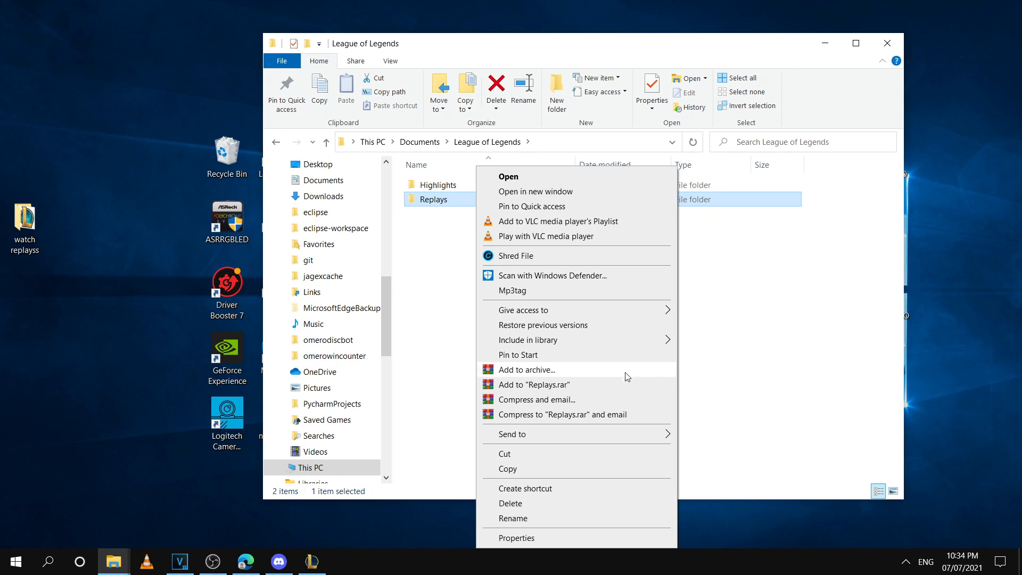
mouse_move(601, 450)
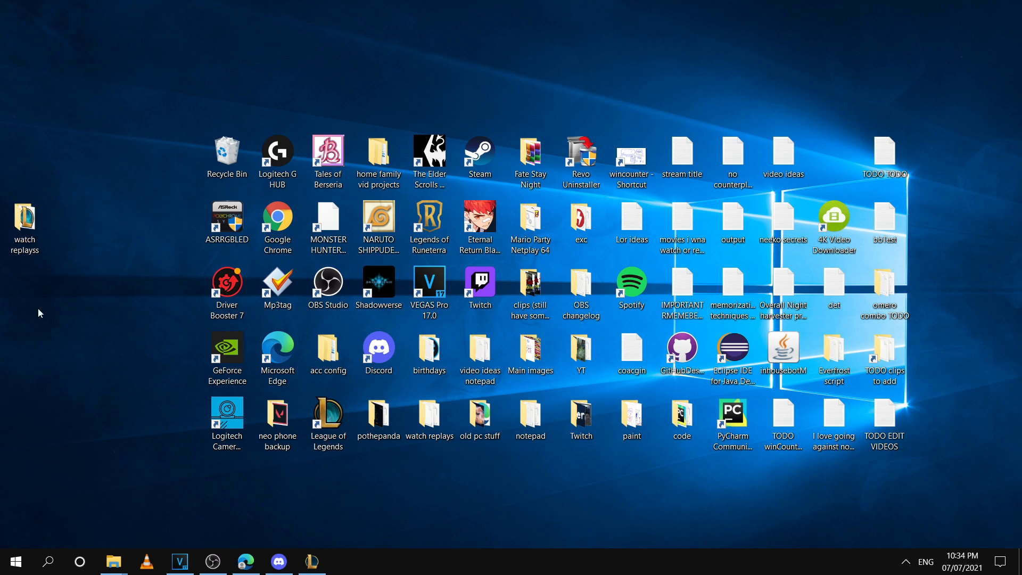
double_click(25, 217)
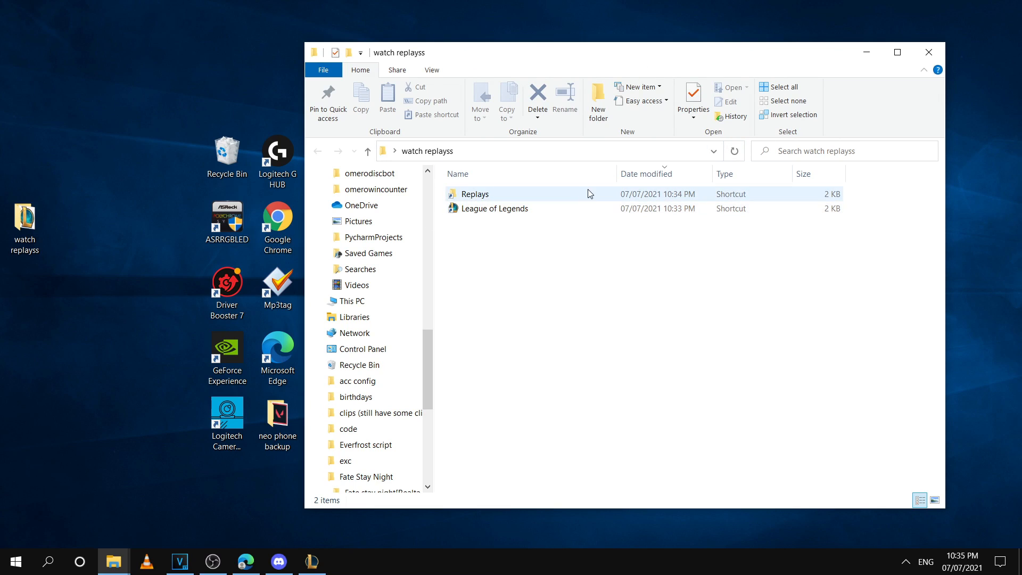
Copy the four newest .rofl files from Replays and paste them into watch replayss.
click(475, 194)
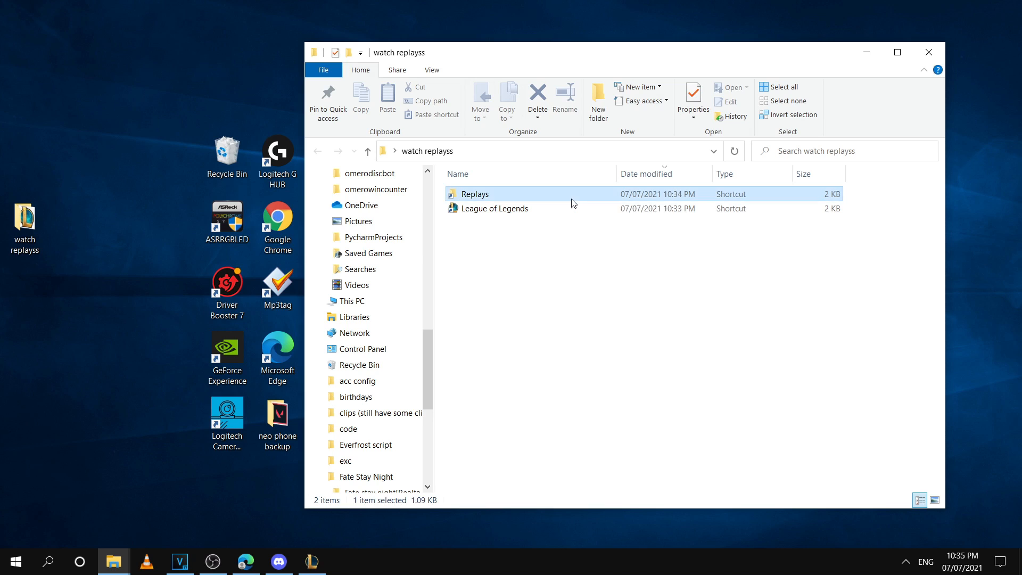
double_click(475, 194)
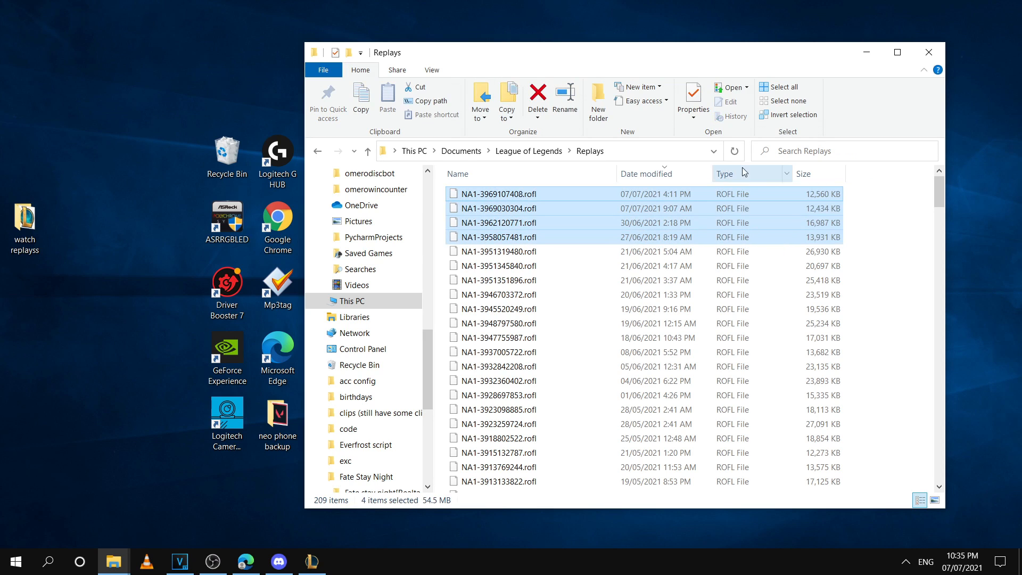
right_click(498, 208)
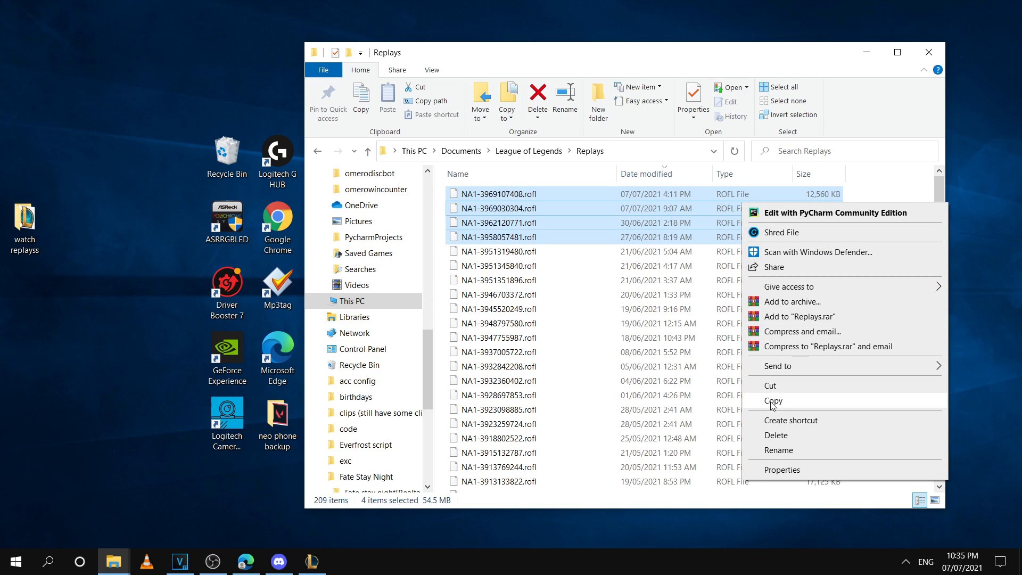
click(773, 401)
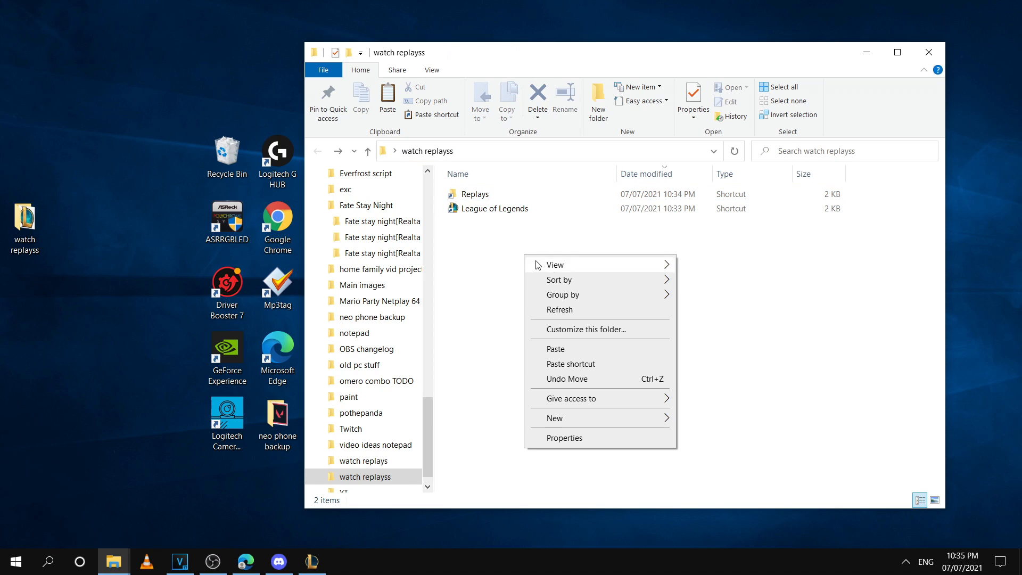
mouse_move(577, 353)
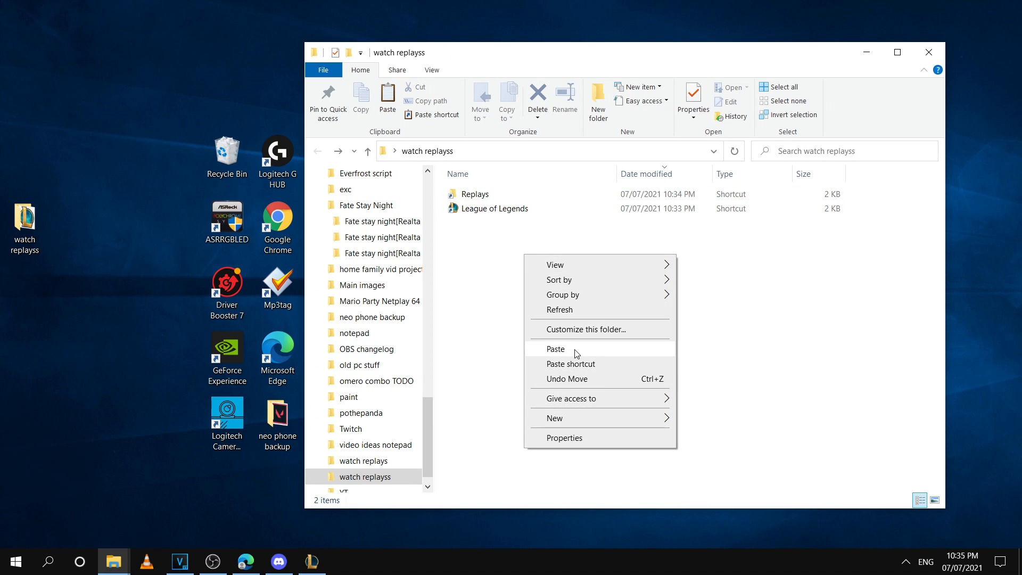
click(555, 349)
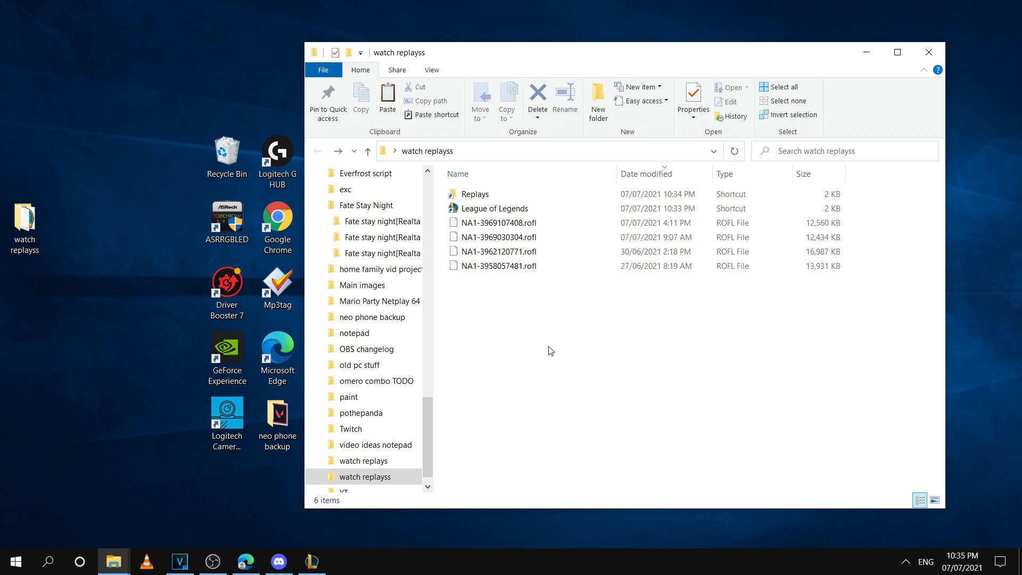
Load the dropped replay through to the ten-player champion loading screen.
click(497, 222)
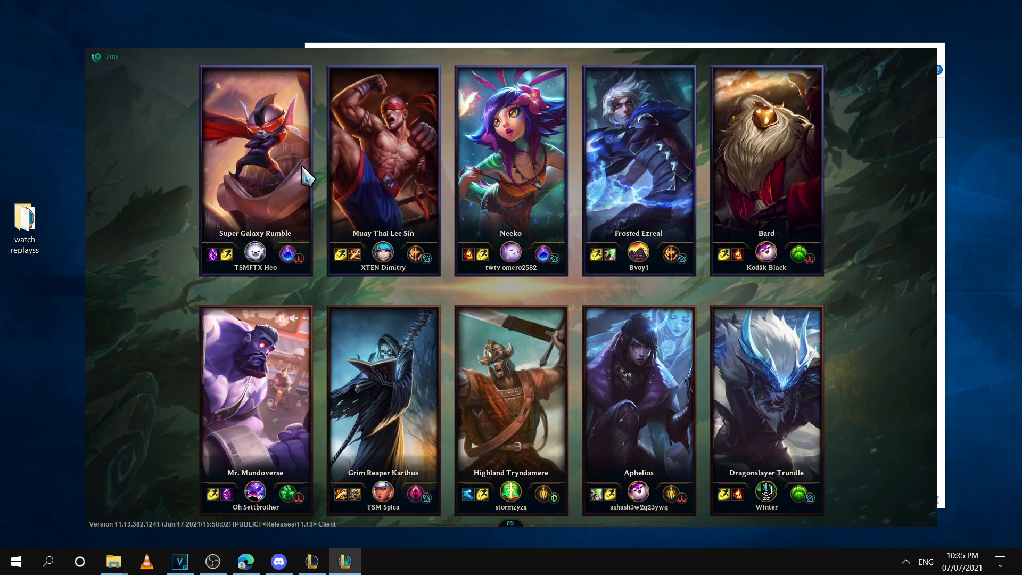
mouse_move(698, 116)
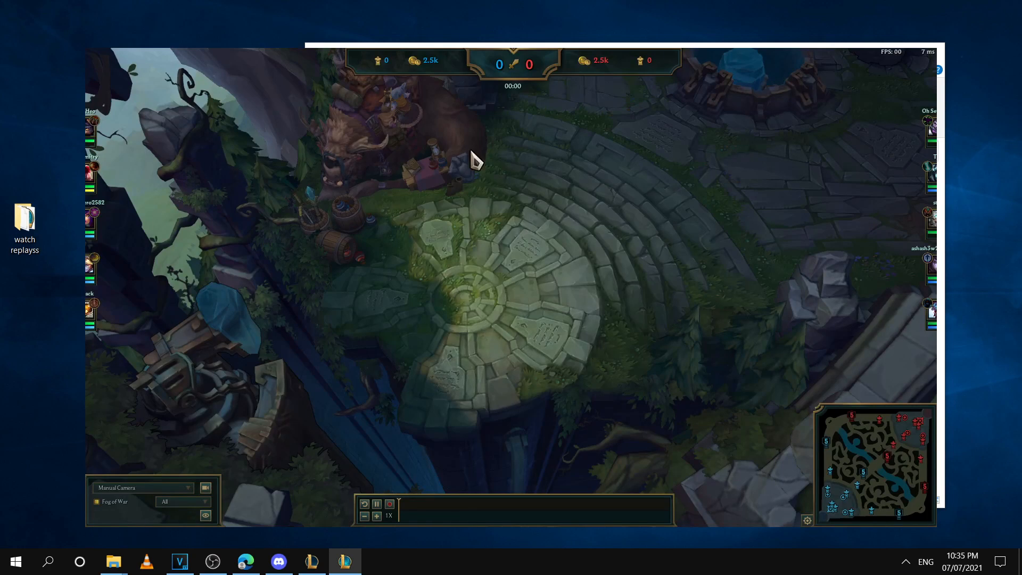
Skip the replay ahead, raise then lower playback speed, and view Video options.
click(376, 504)
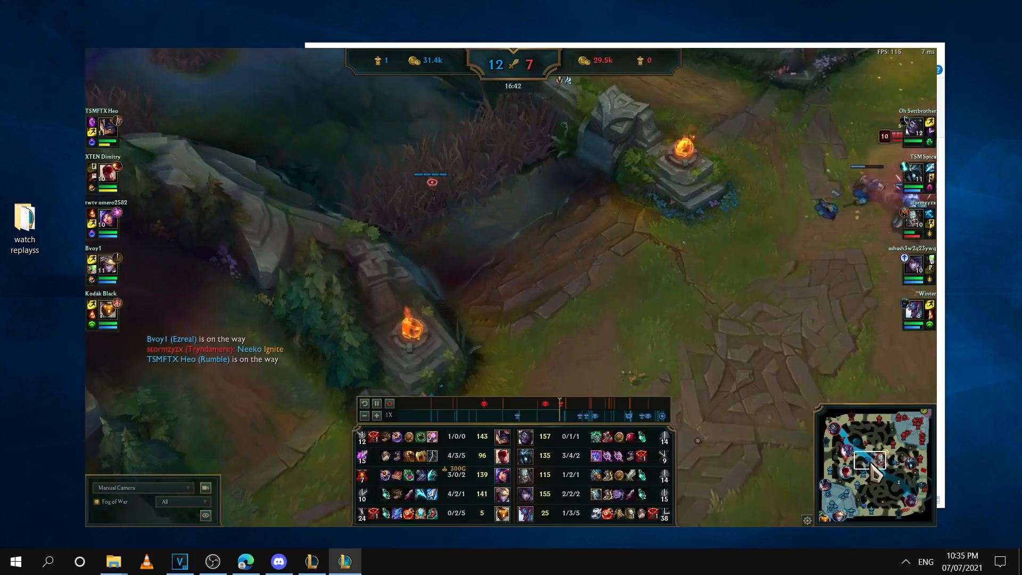
click(377, 414)
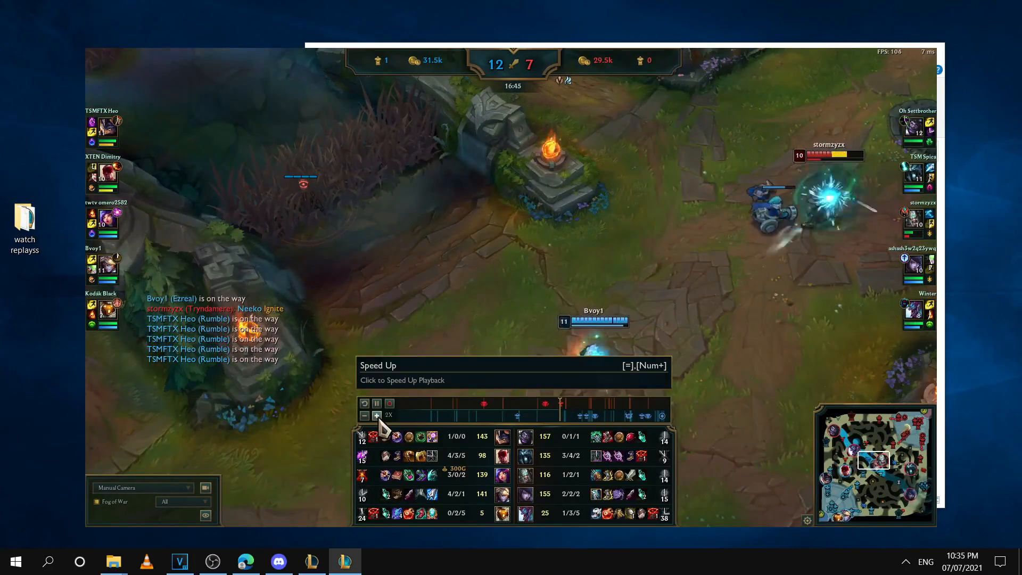
click(377, 414)
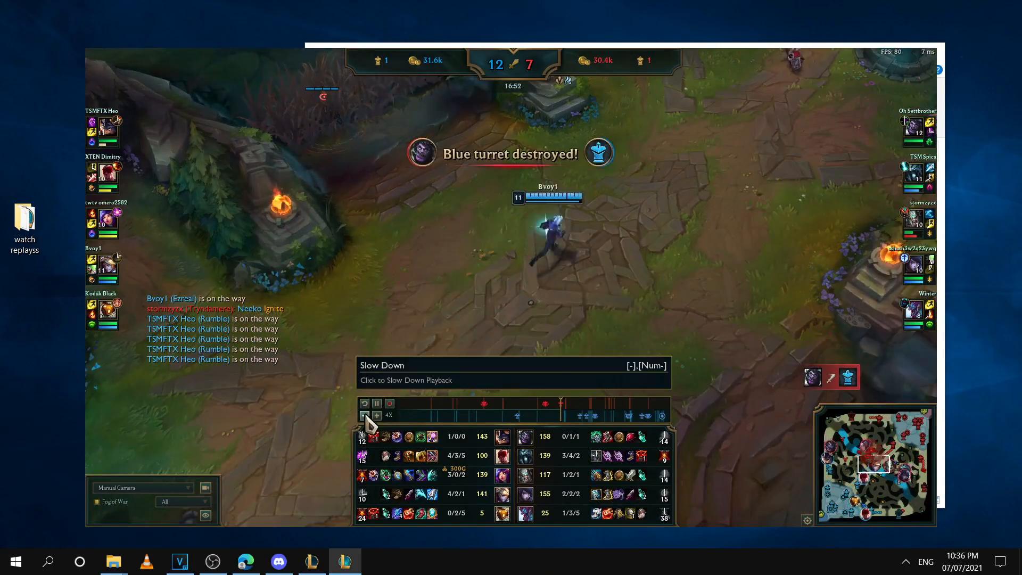
click(364, 415)
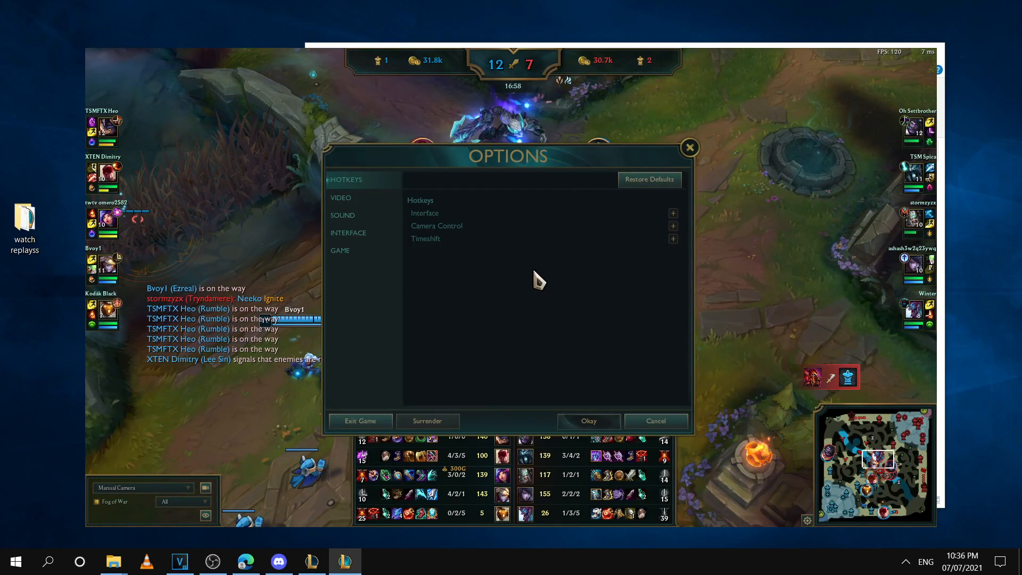
click(341, 197)
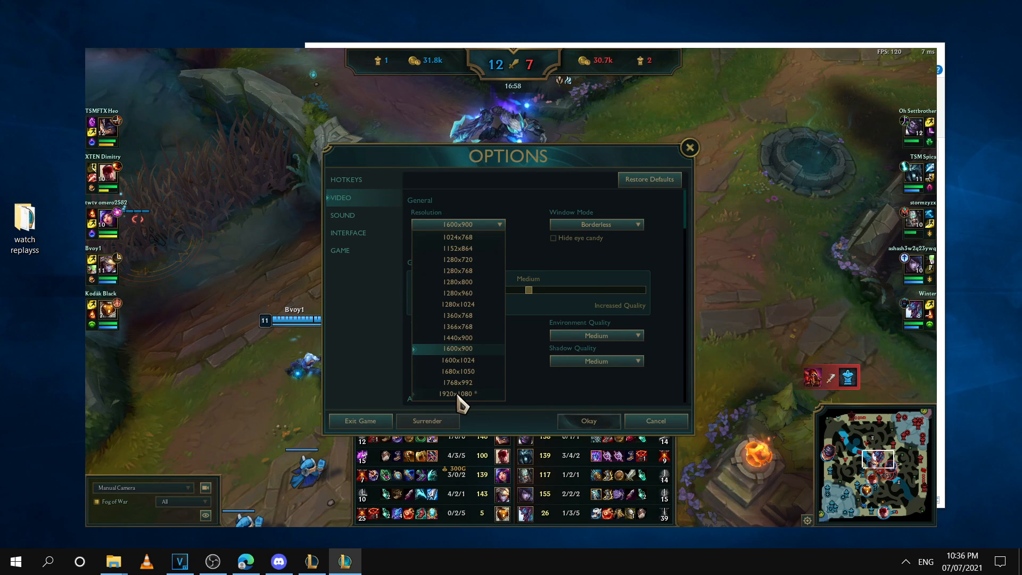
mouse_move(469, 364)
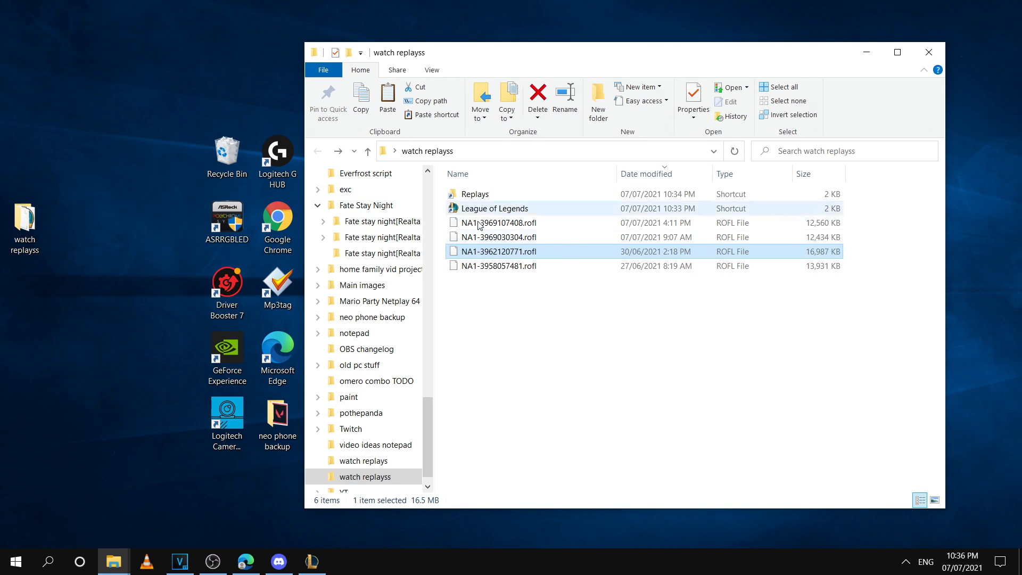
double_click(474, 194)
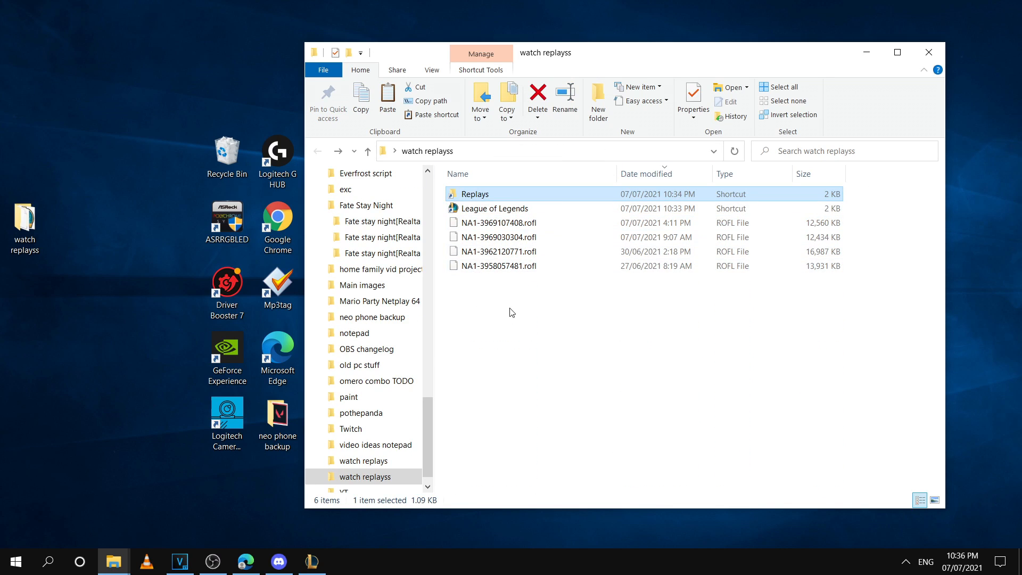
mouse_move(511, 306)
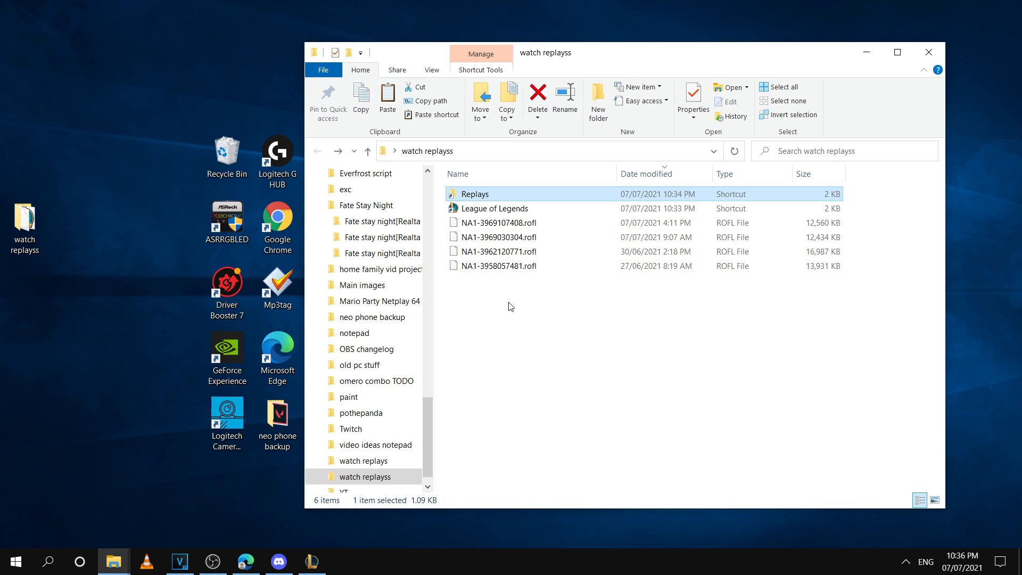
drag(496, 218, 548, 307)
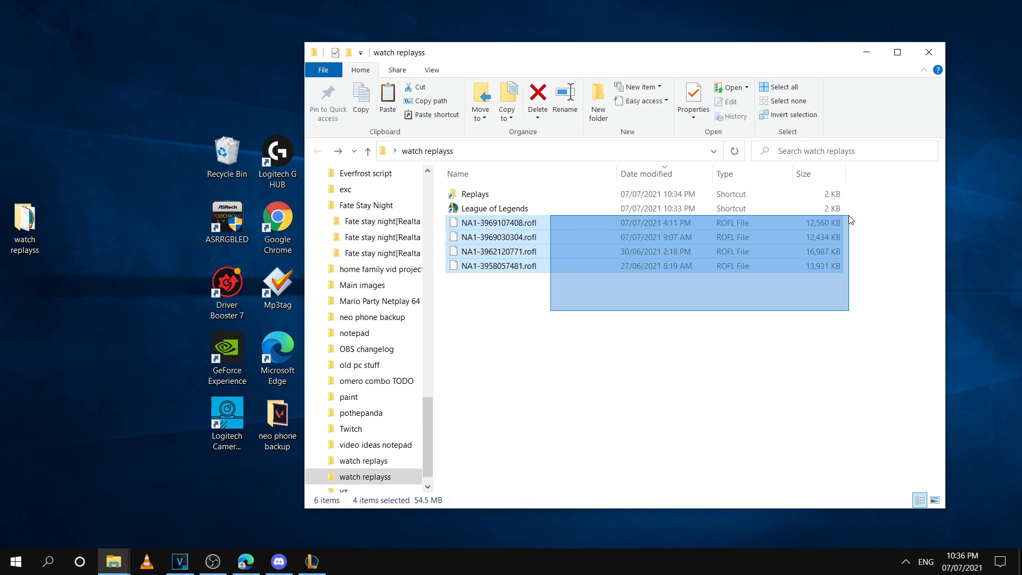
click(591, 305)
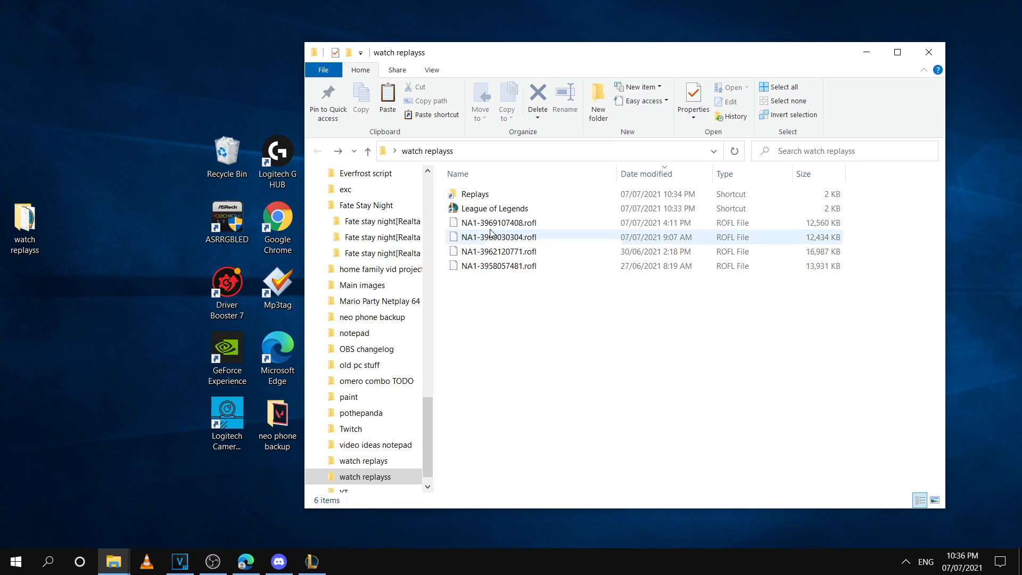
click(477, 194)
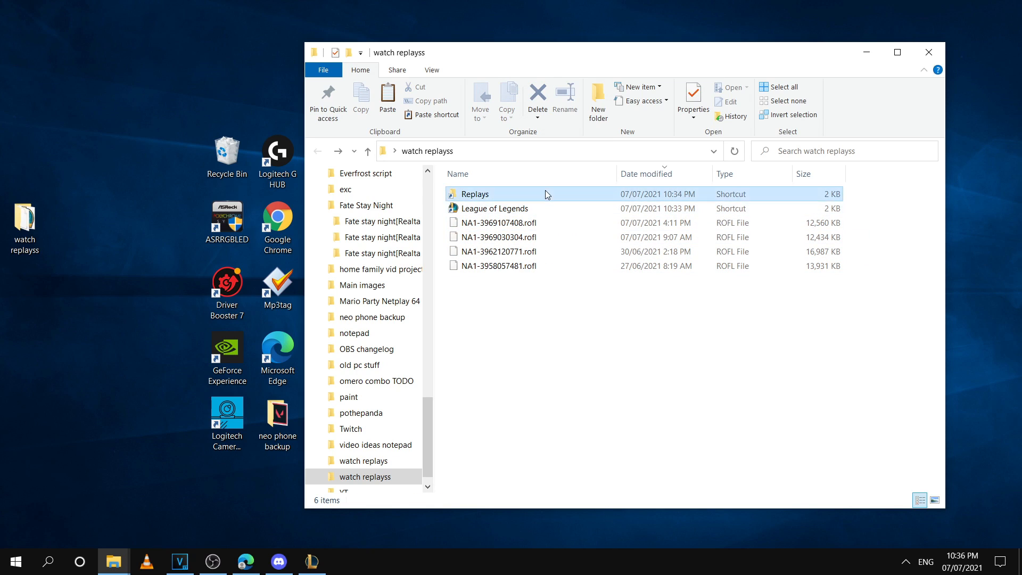
Move NA1-3791565829.rofl into watch replayss, launch it, and dismiss the version error.
double_click(477, 193)
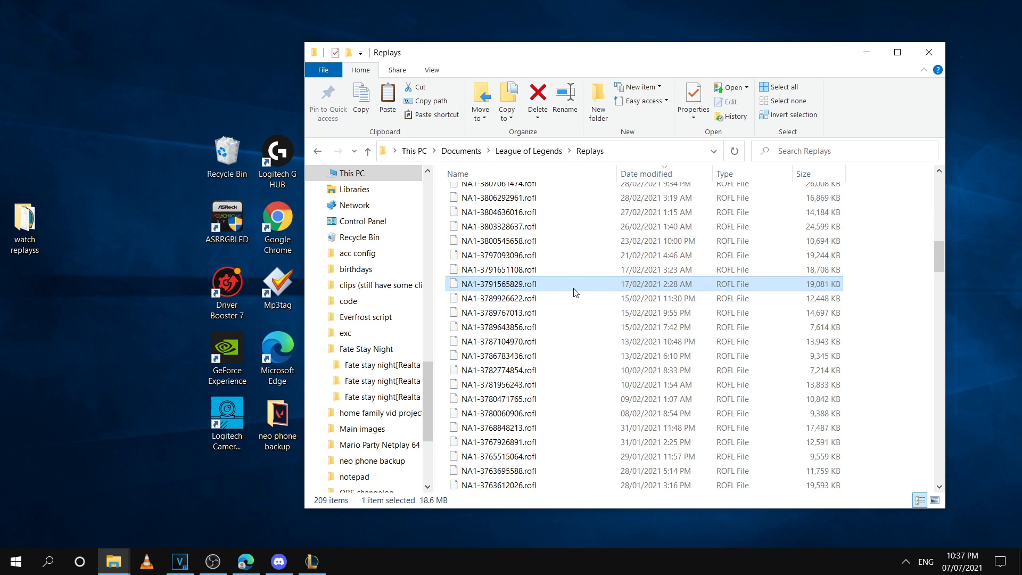
click(364, 476)
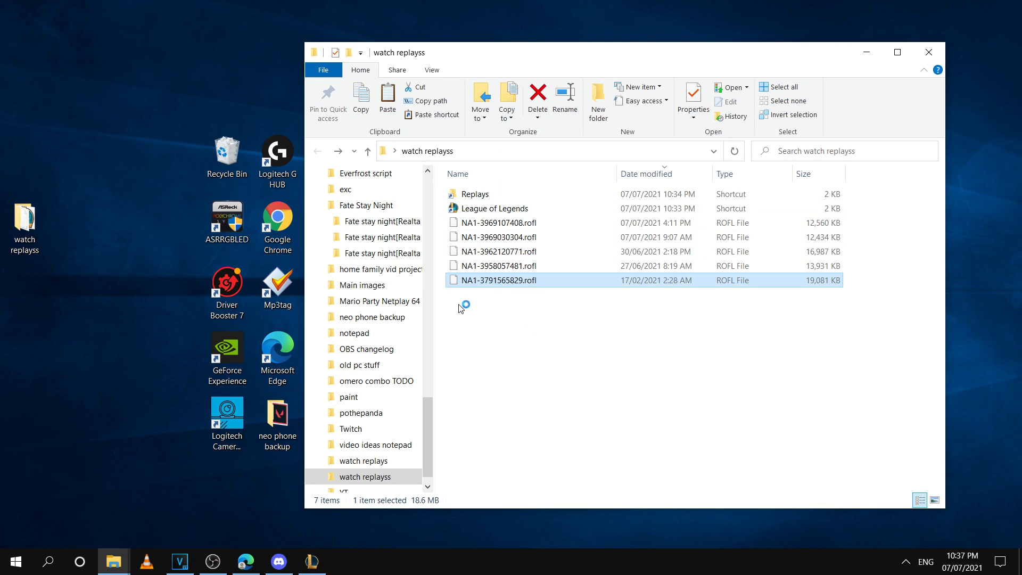
mouse_move(512, 289)
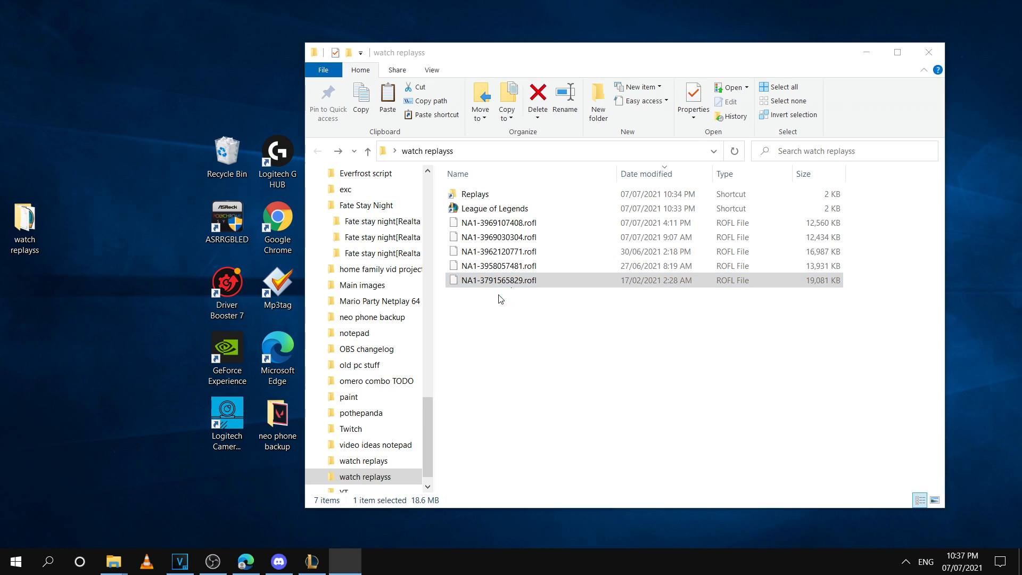
double_click(499, 279)
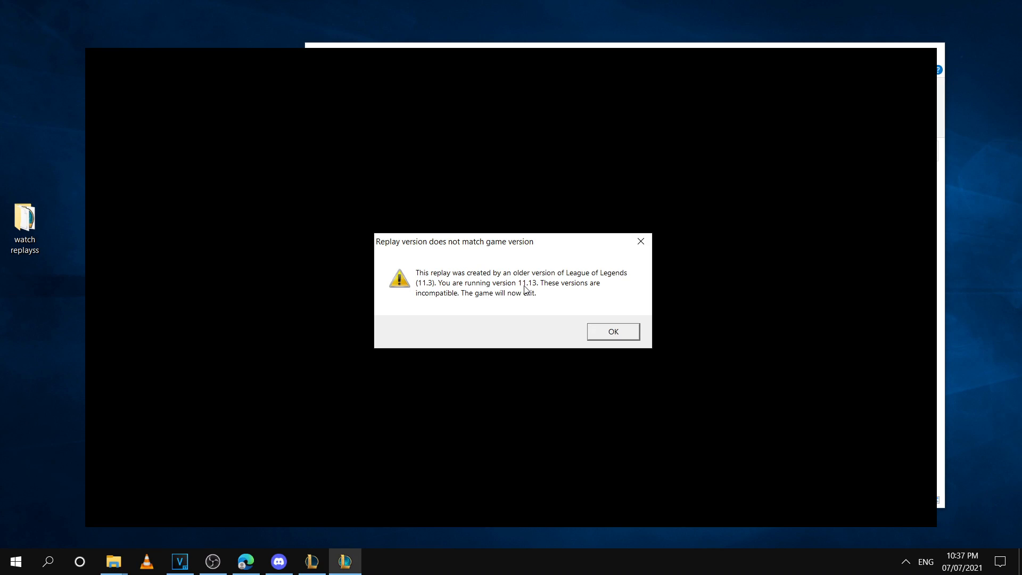
mouse_move(636, 274)
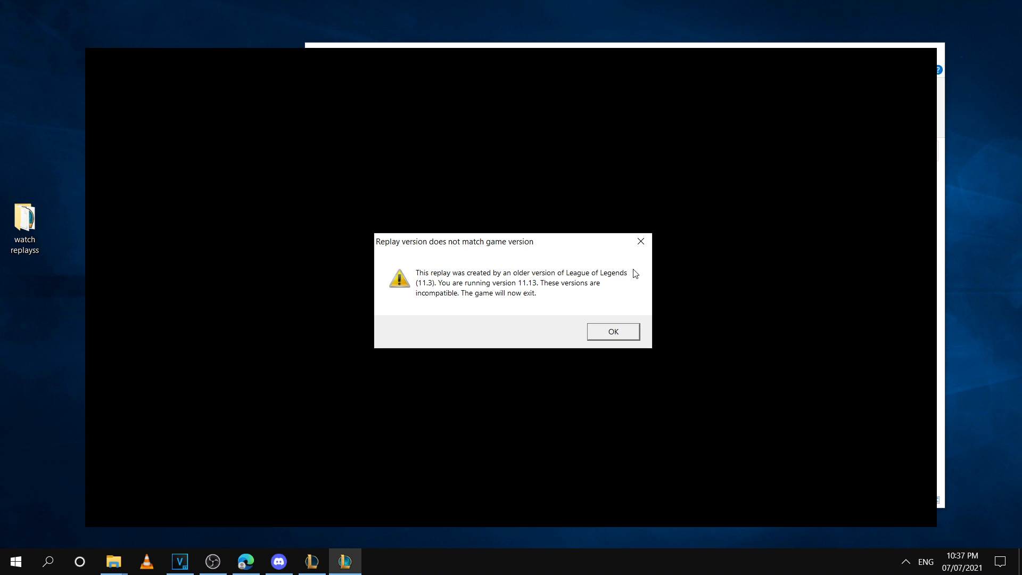
click(613, 331)
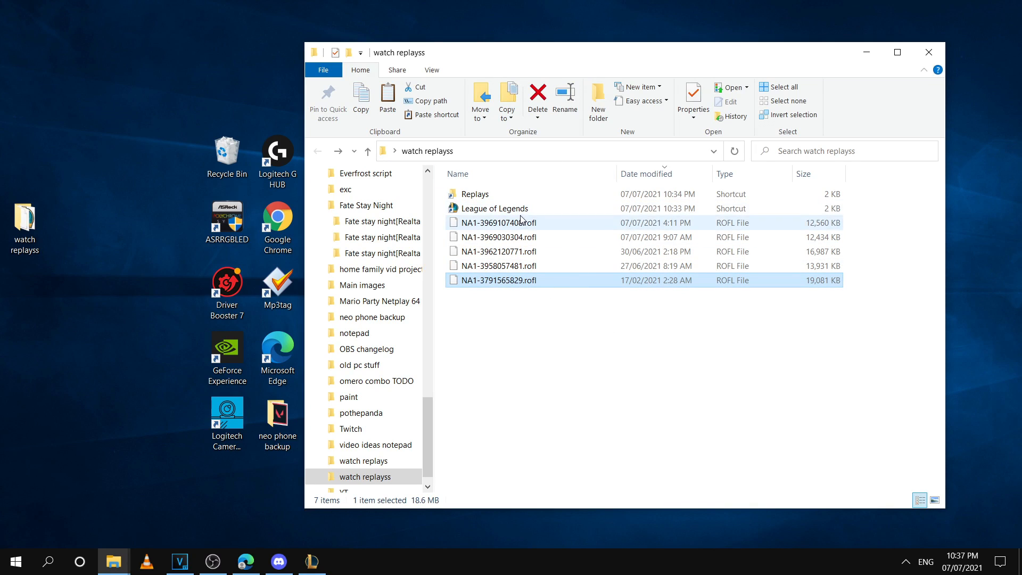
mouse_move(764, 228)
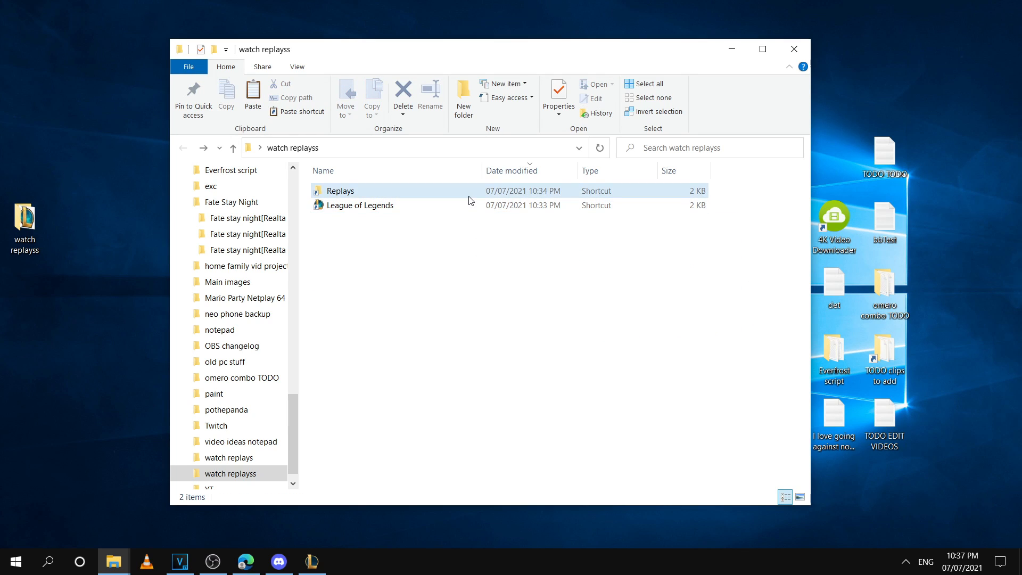
Remove the five .rofl files from watch replayss and select the League of Legends shortcut.
double_click(339, 190)
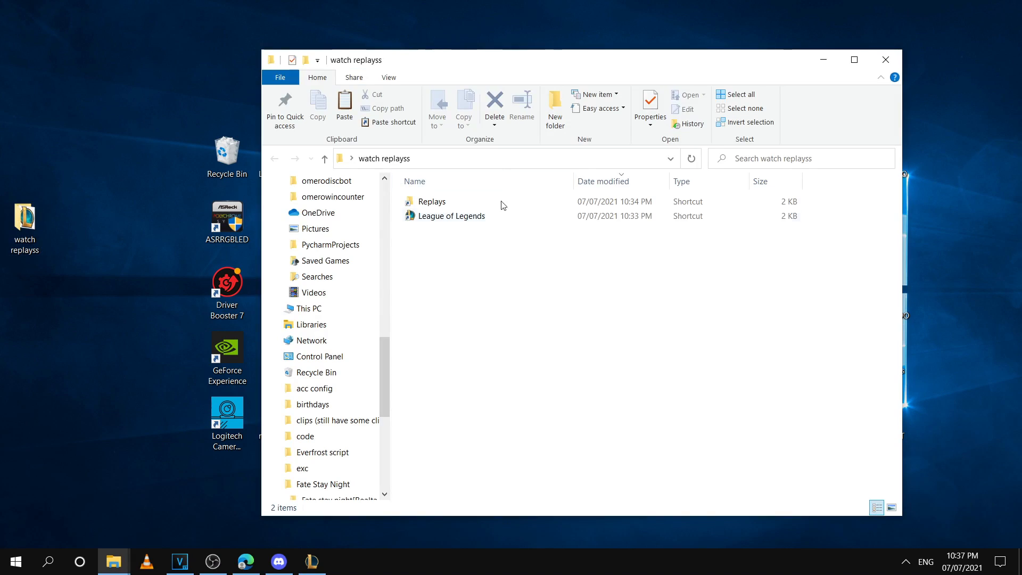
click(451, 215)
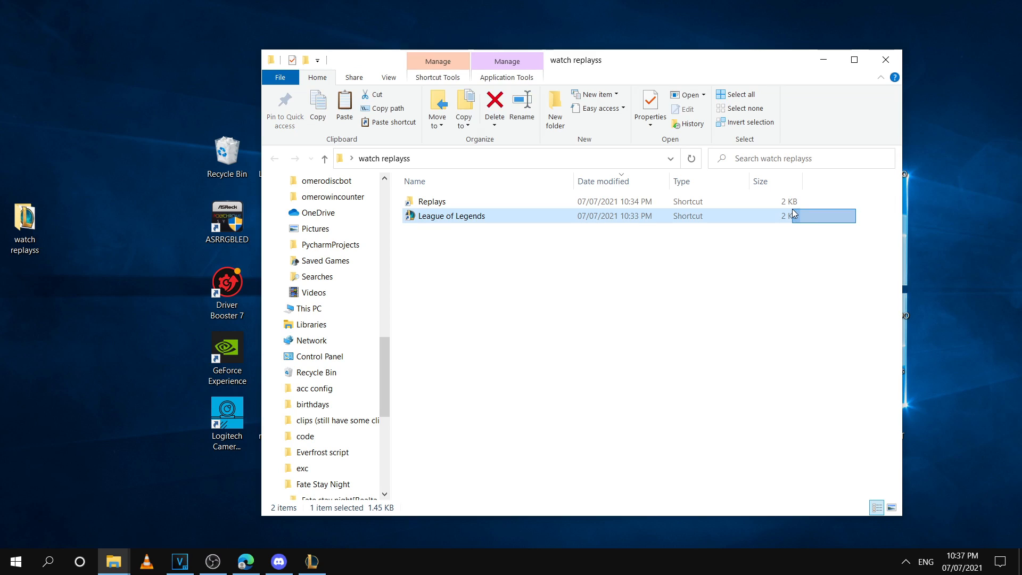